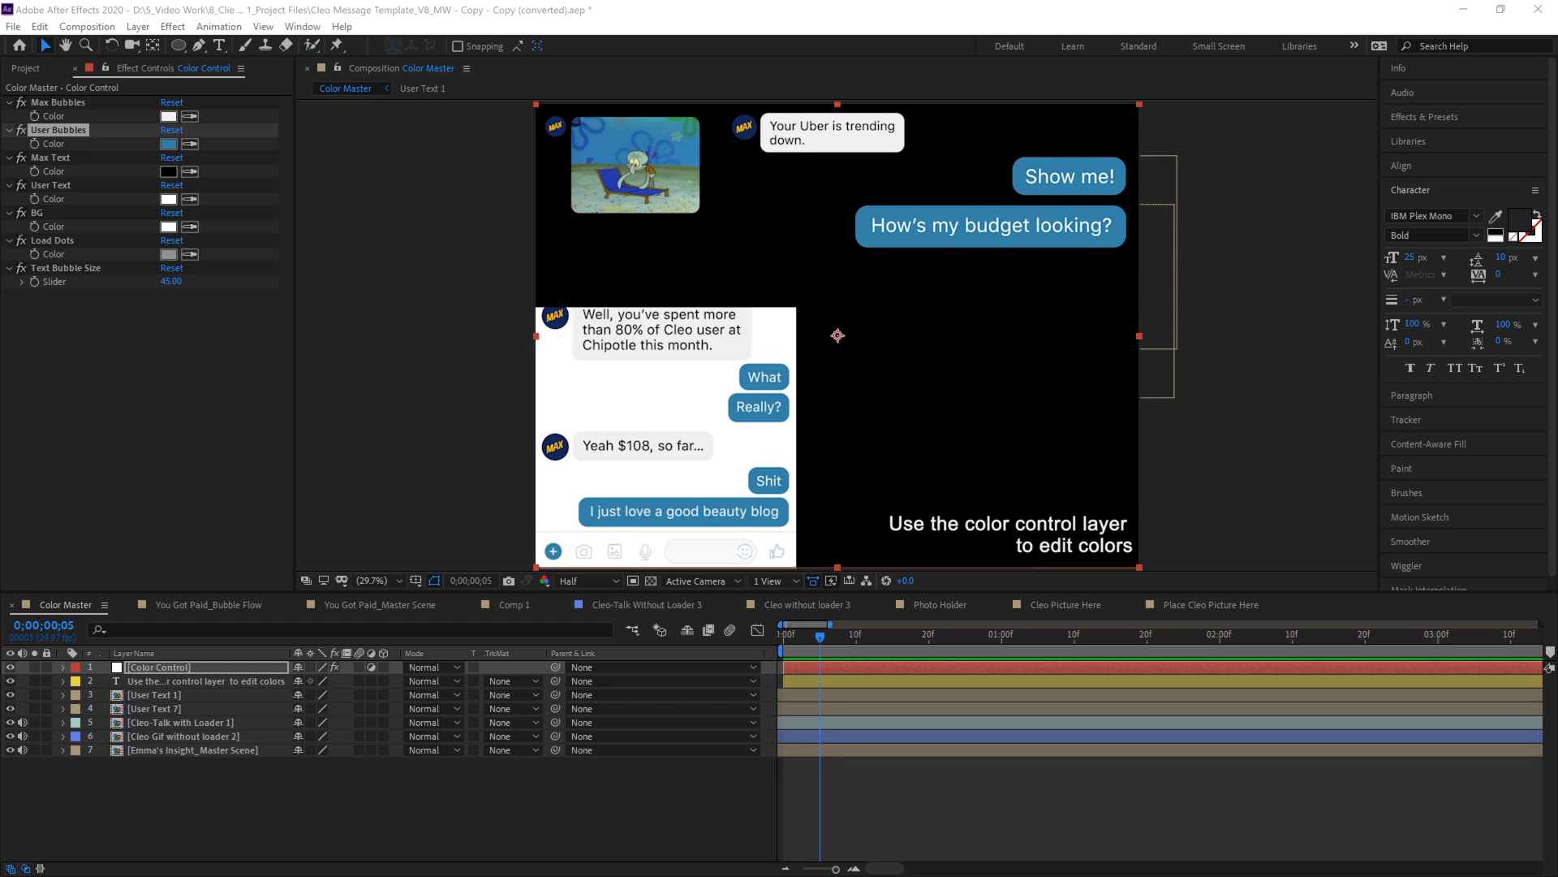
mouse_move(828, 316)
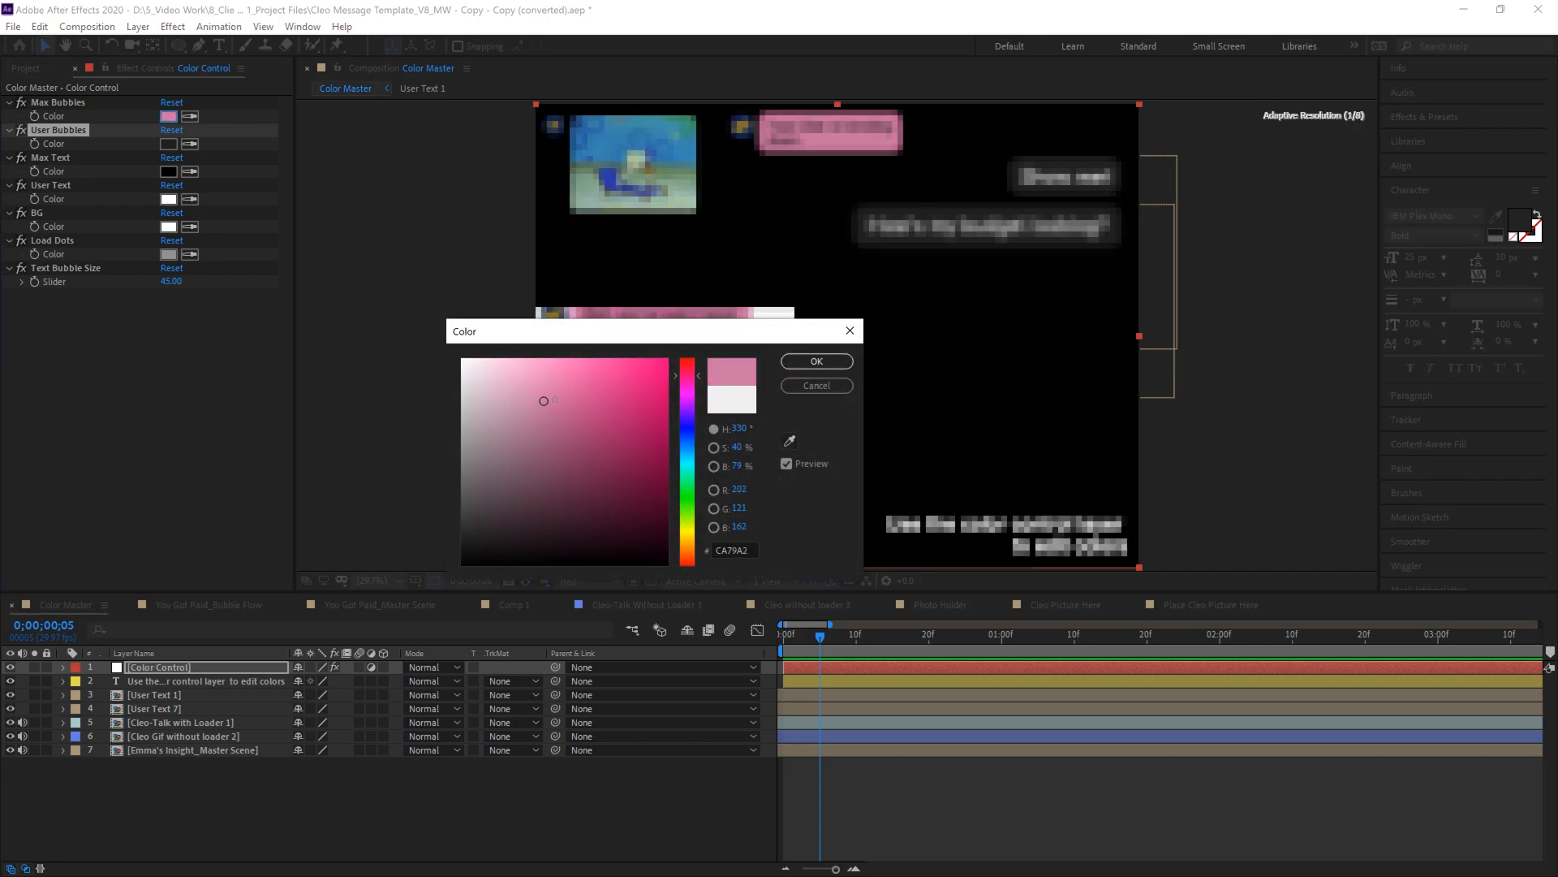
Confirm pink (CA79A2) as the Max Bubbles colour.
left_click(814, 360)
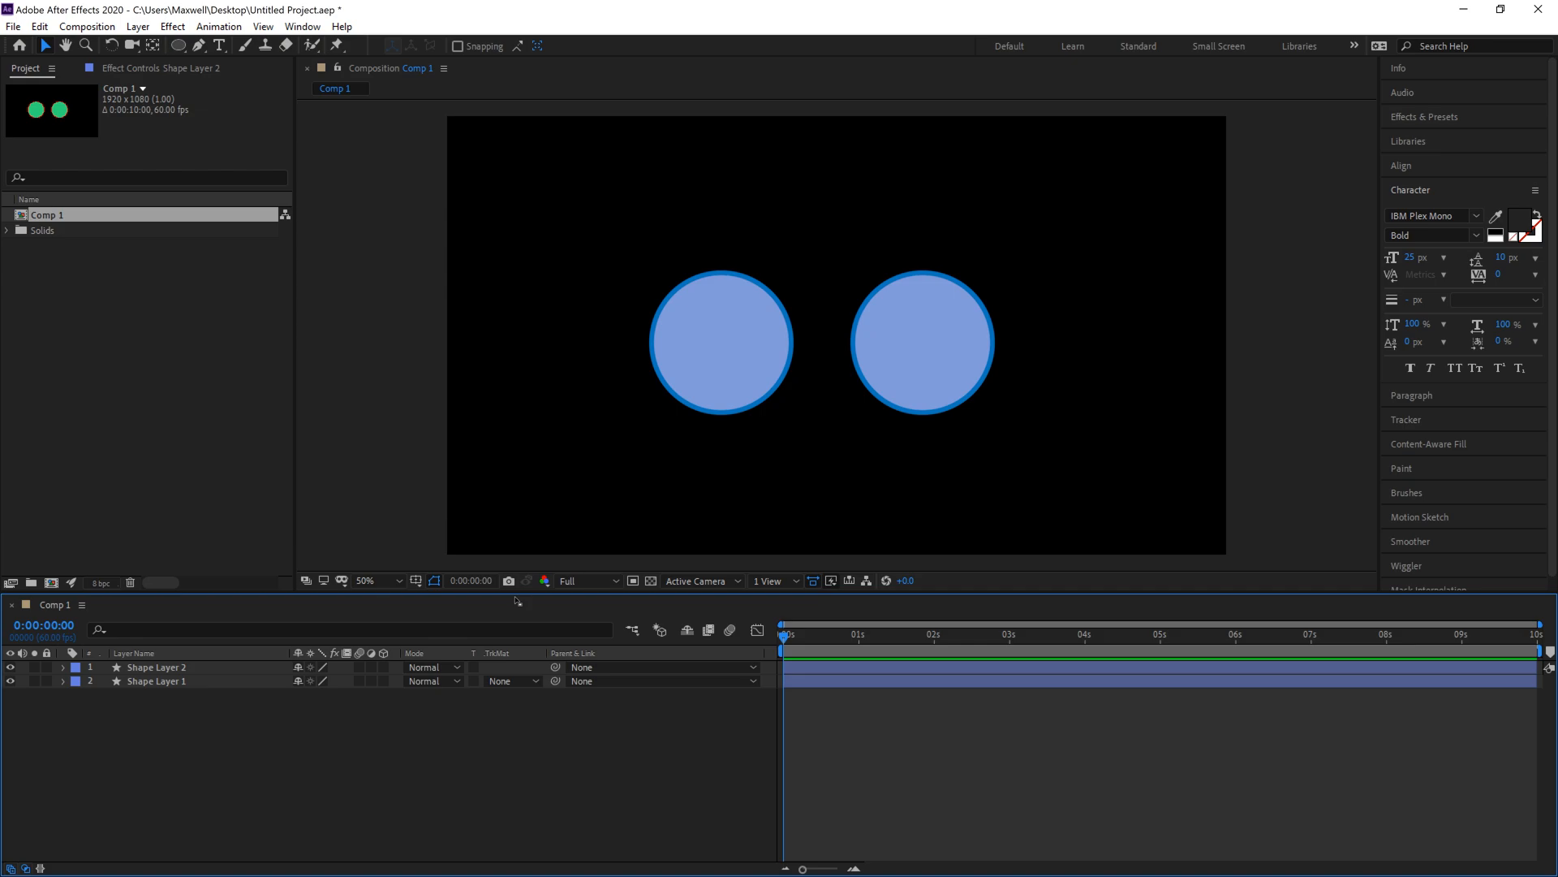
mouse_move(580, 599)
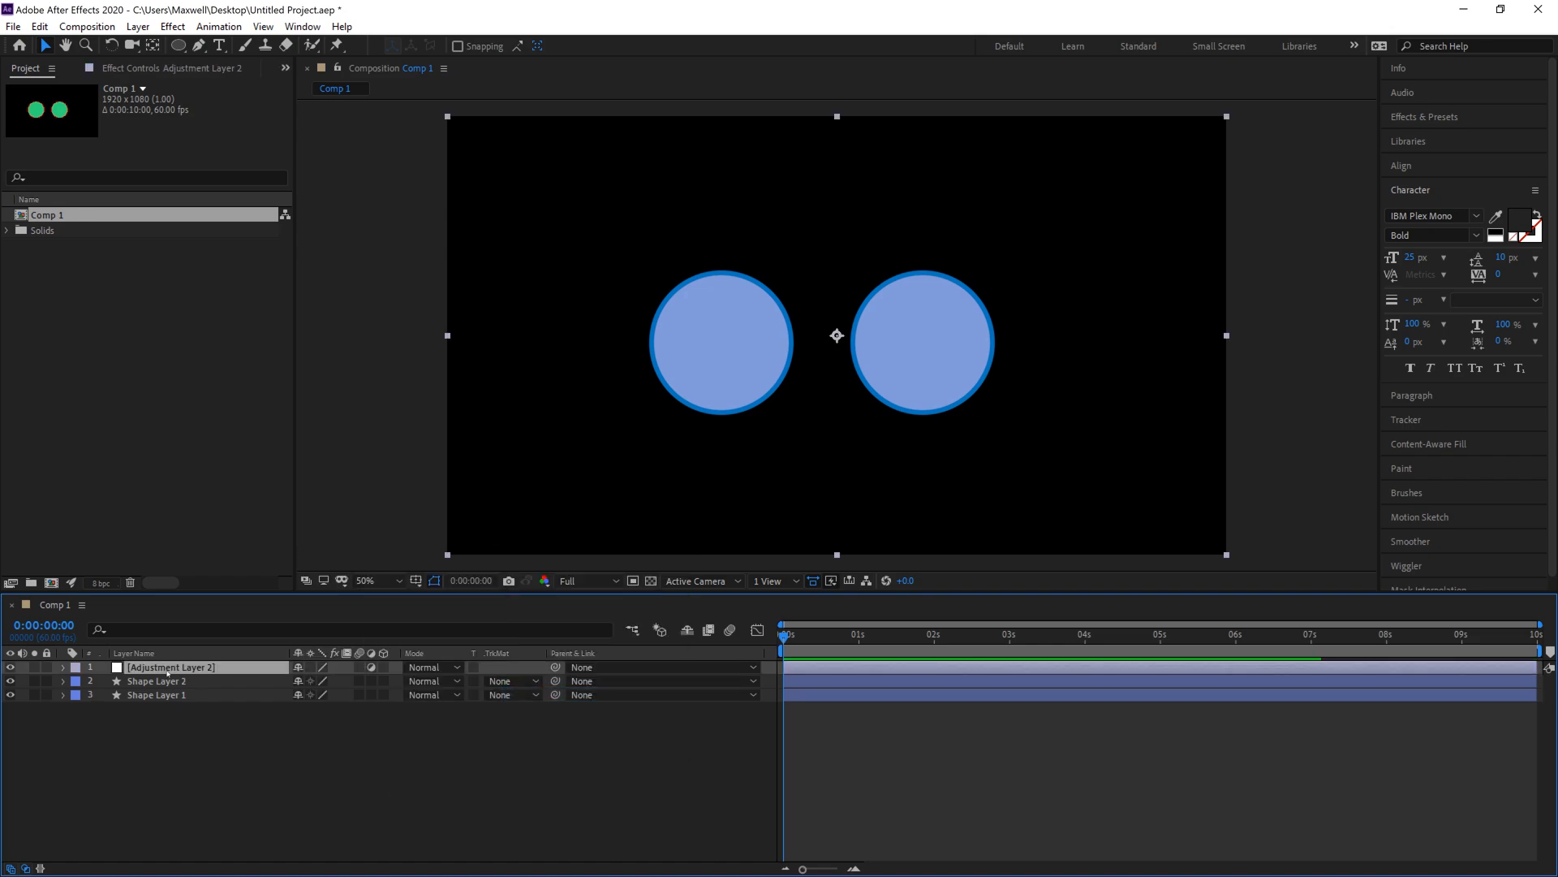
Rename the new adjustment layer to 'Controller' and show its Effect Controls.
double_click(172, 667)
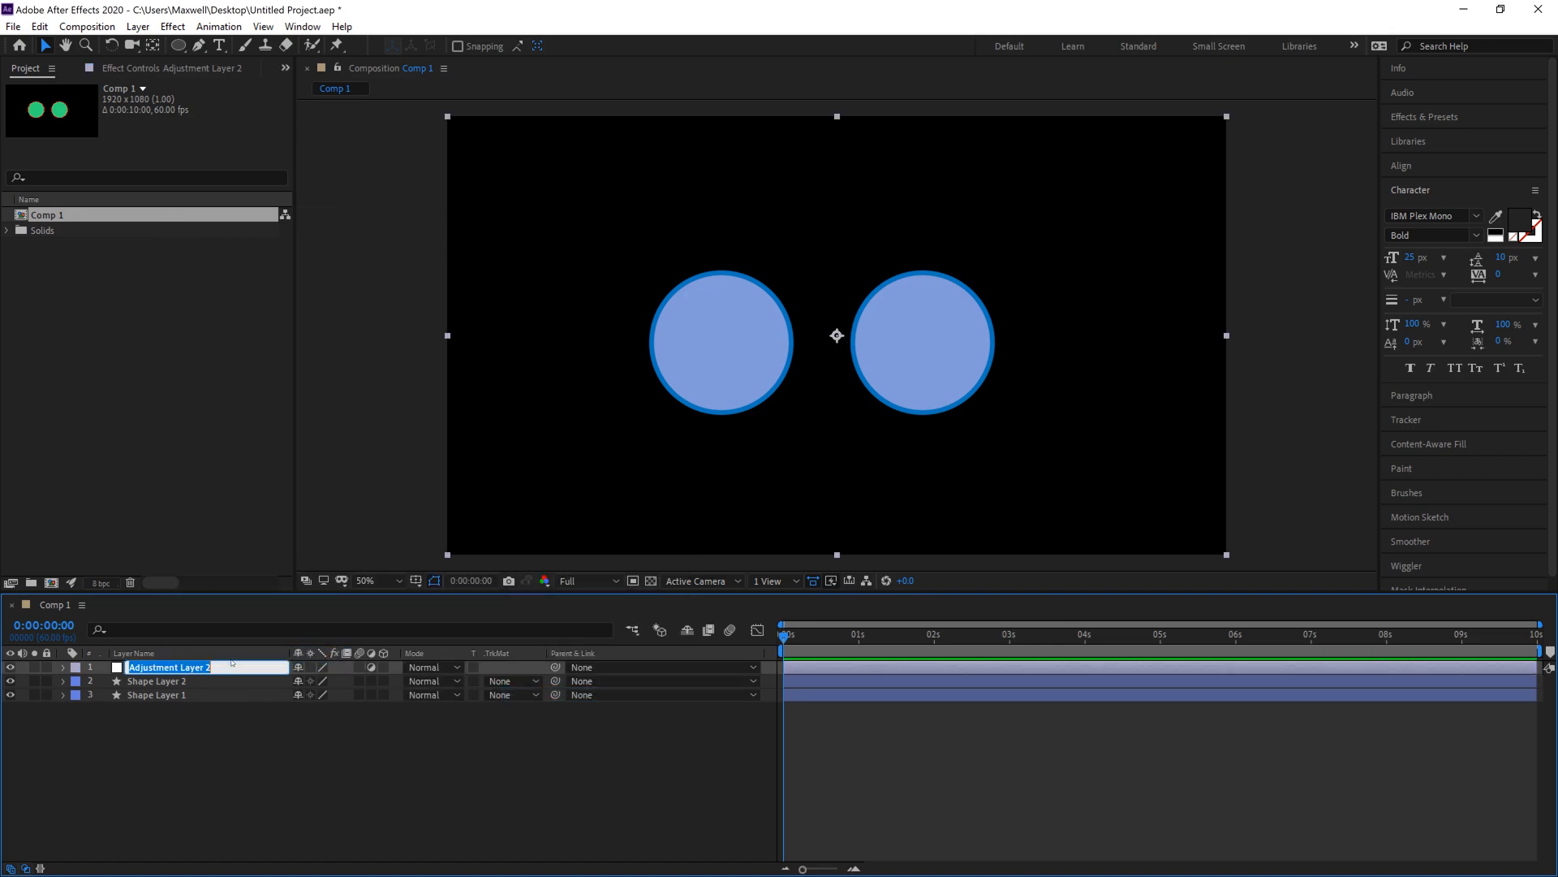
type("Controller")
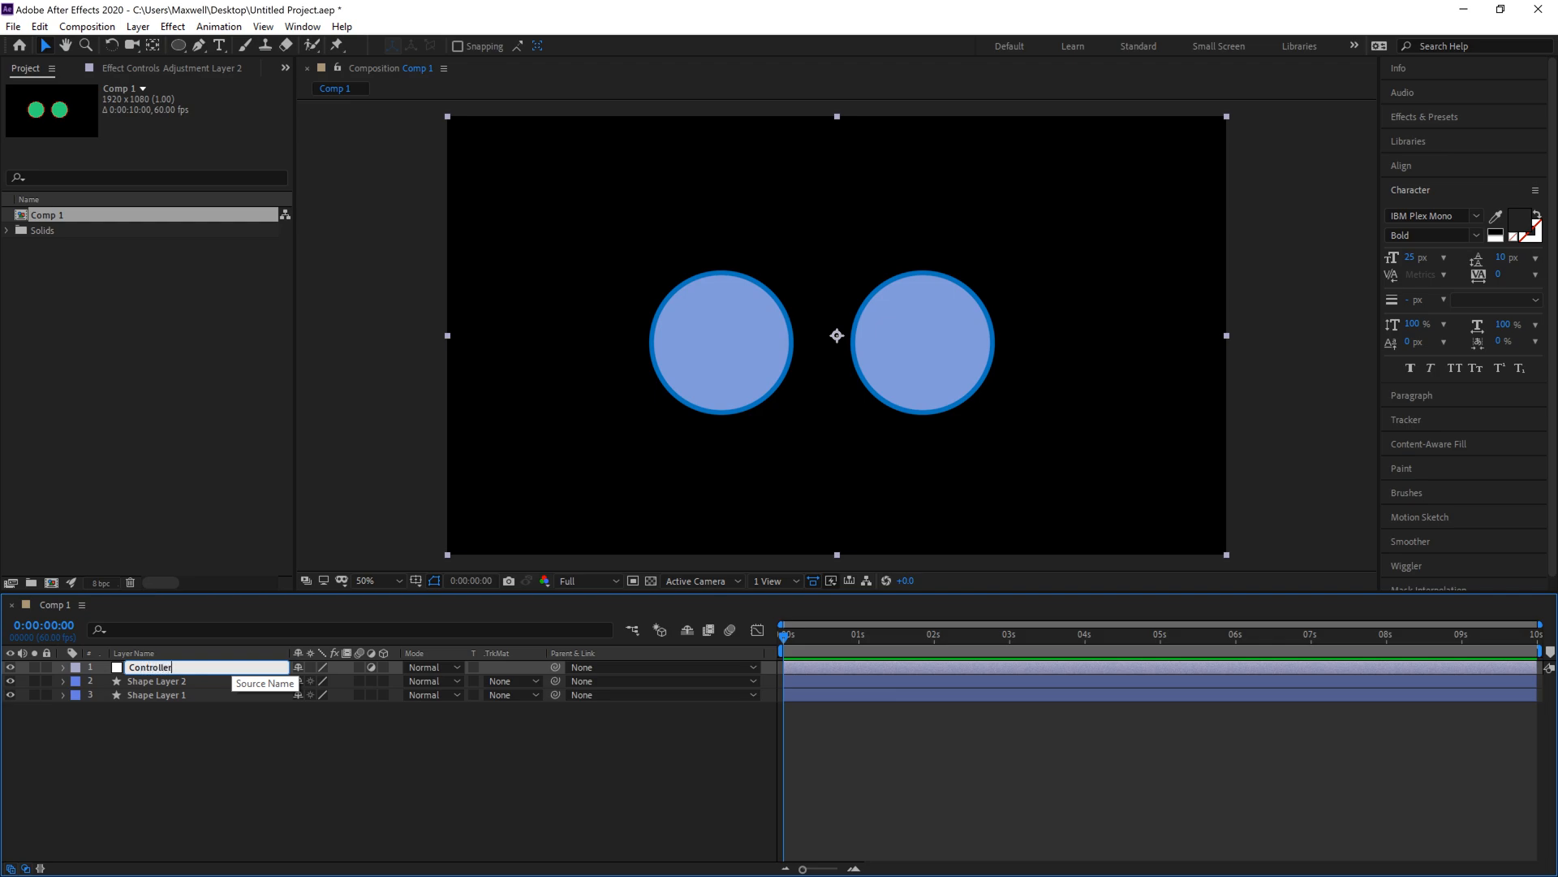
key("Return")
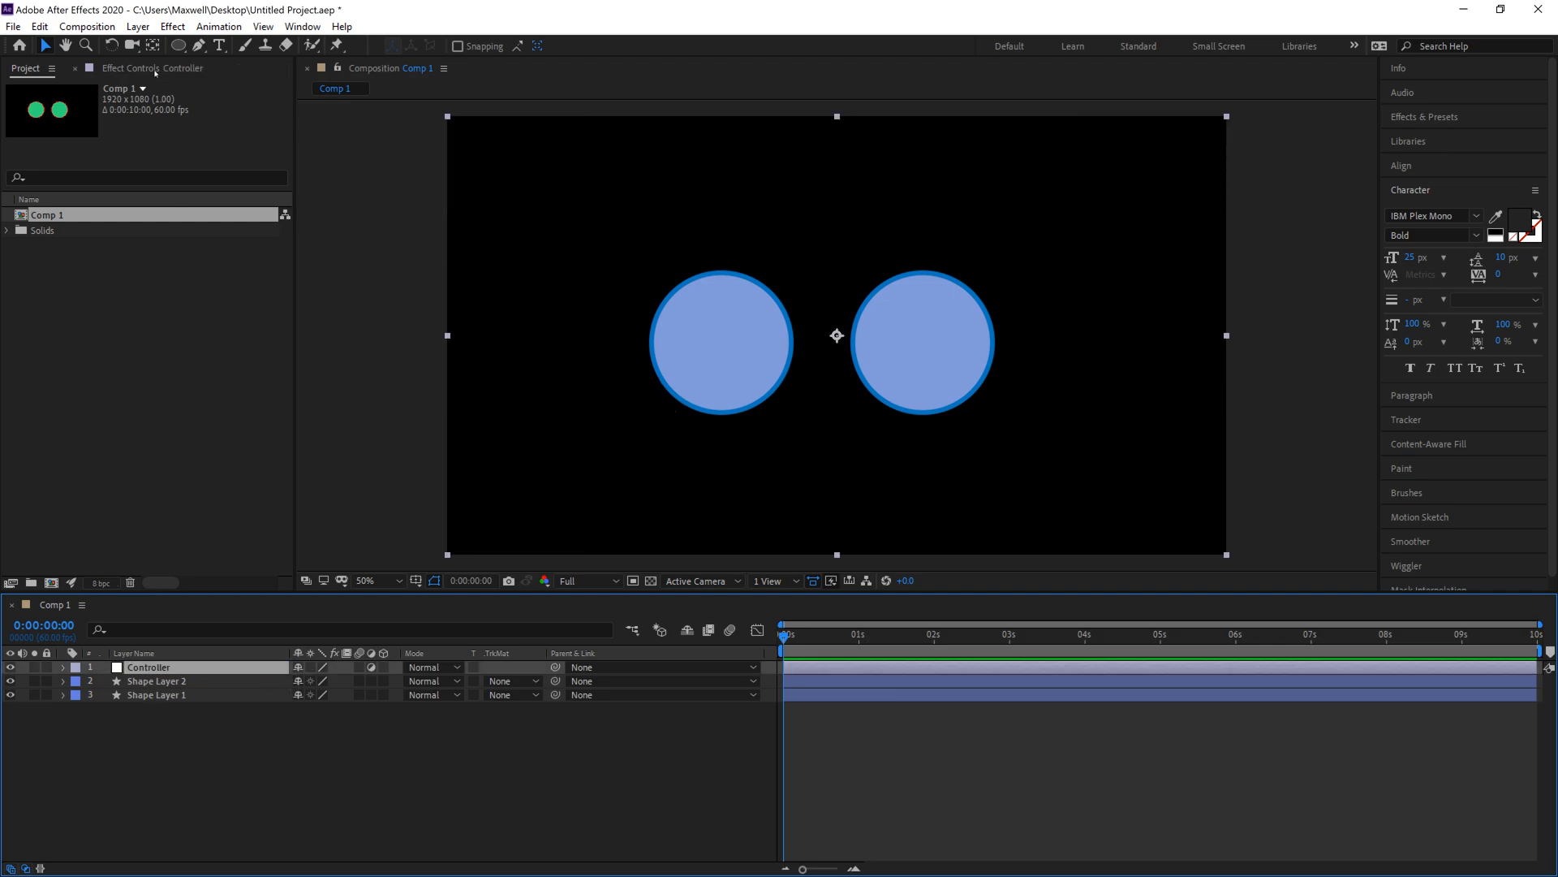
left_click(167, 68)
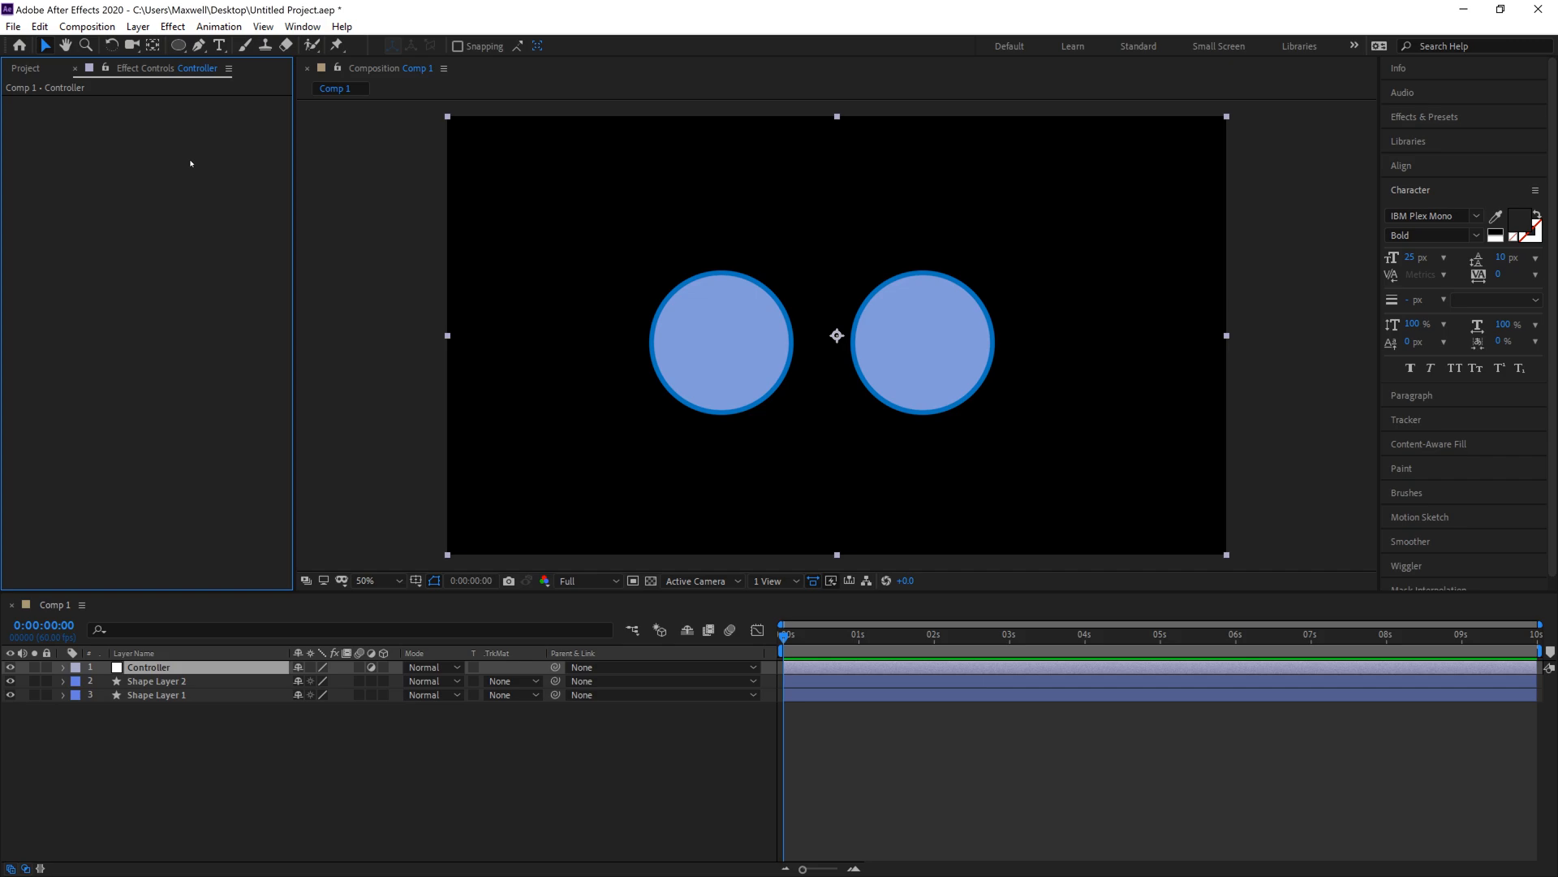
Add a Color Control effect to Controller, then select the right circle's Shape Layer 2.
left_click(303, 26)
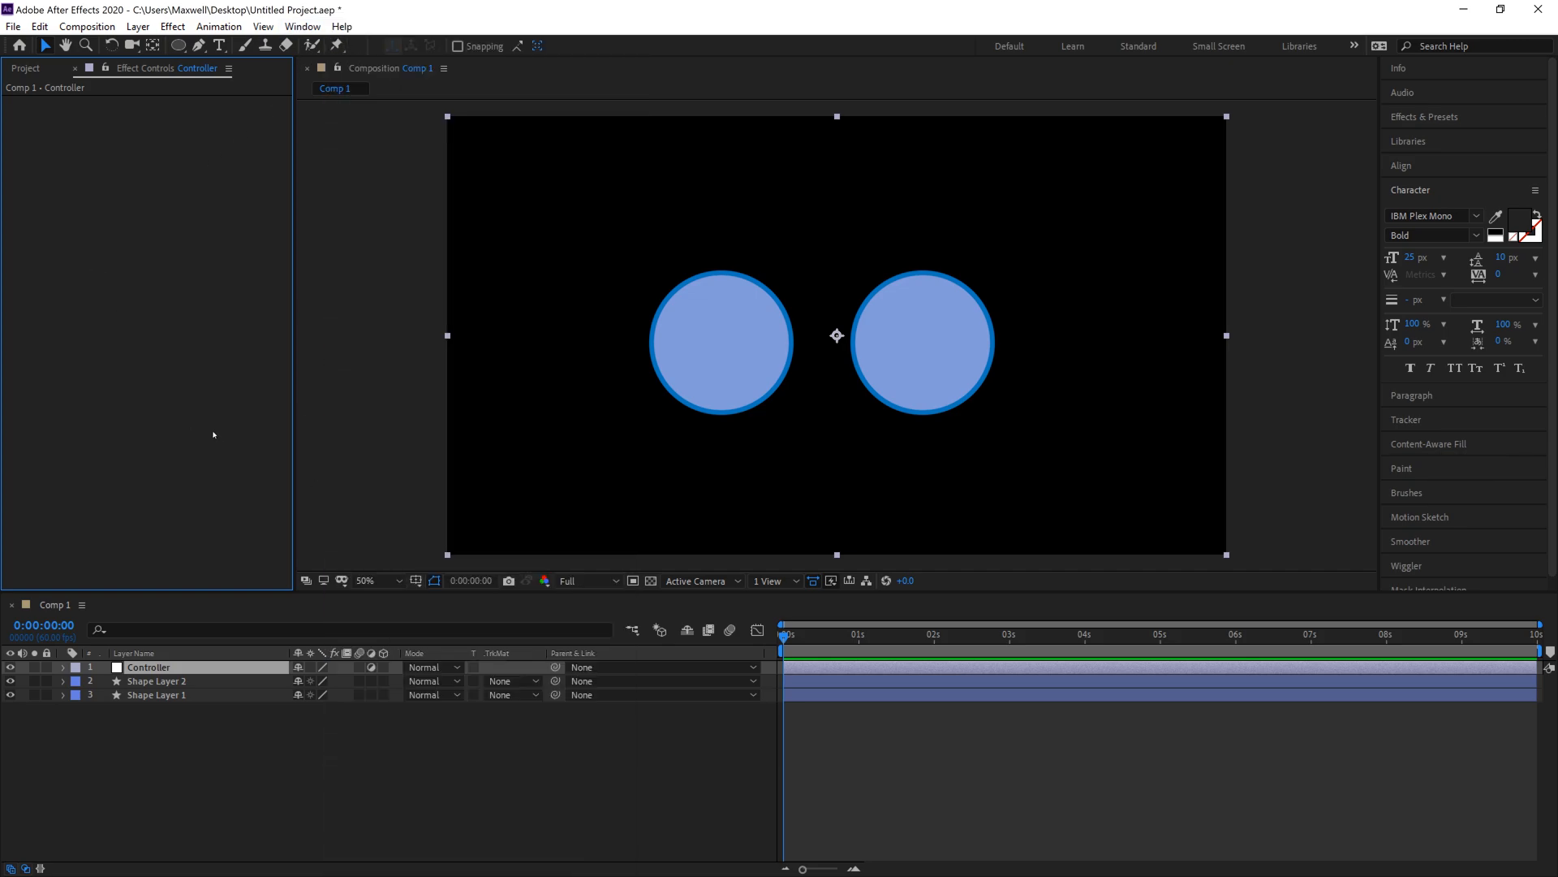
mouse_move(142, 171)
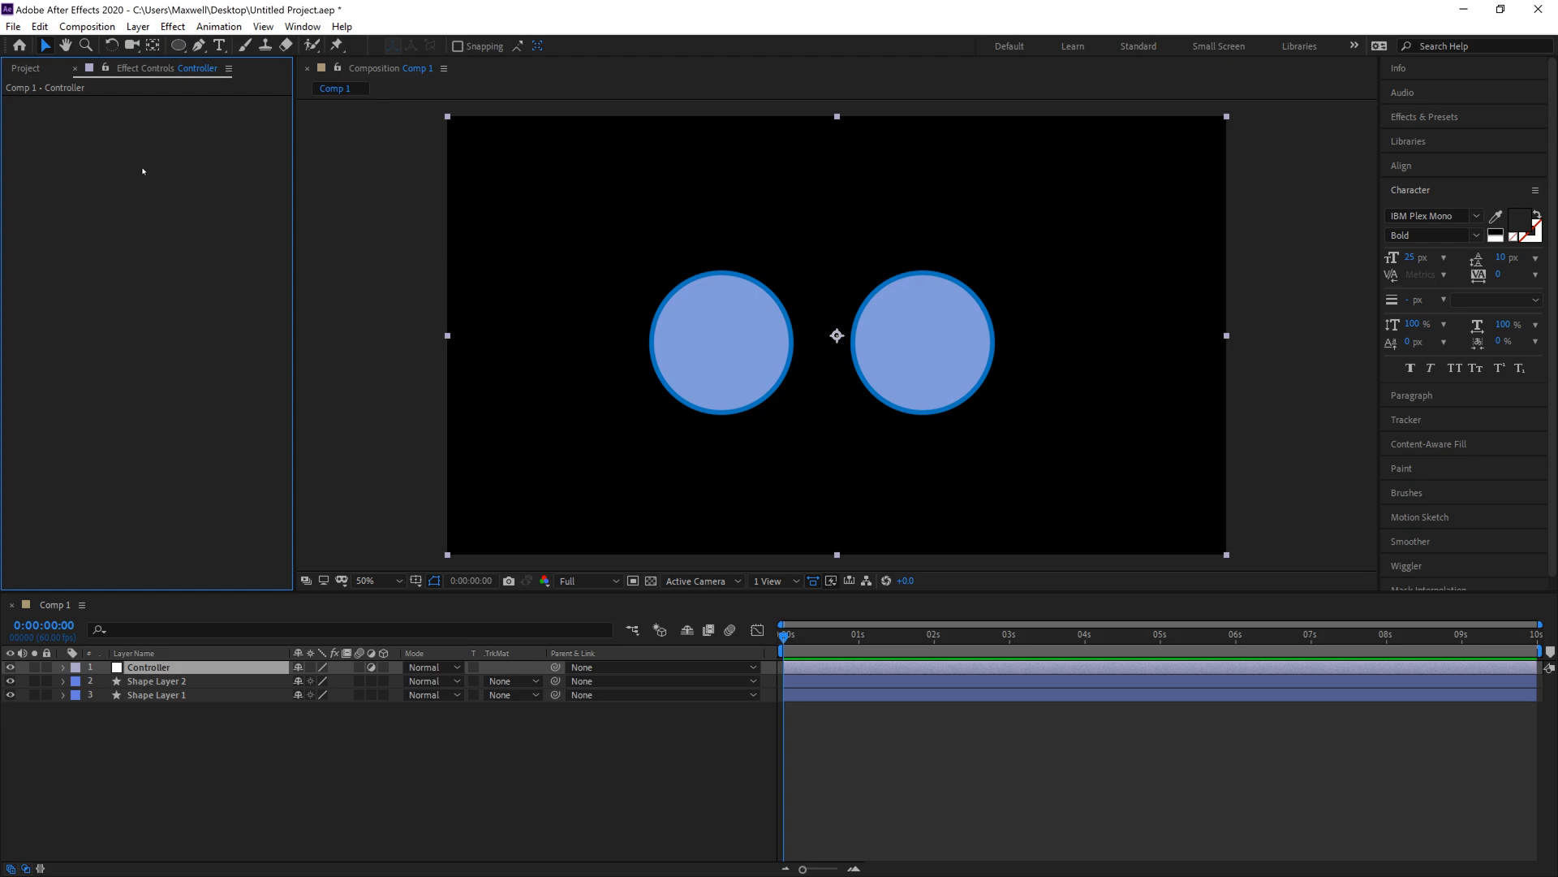
left_click(173, 27)
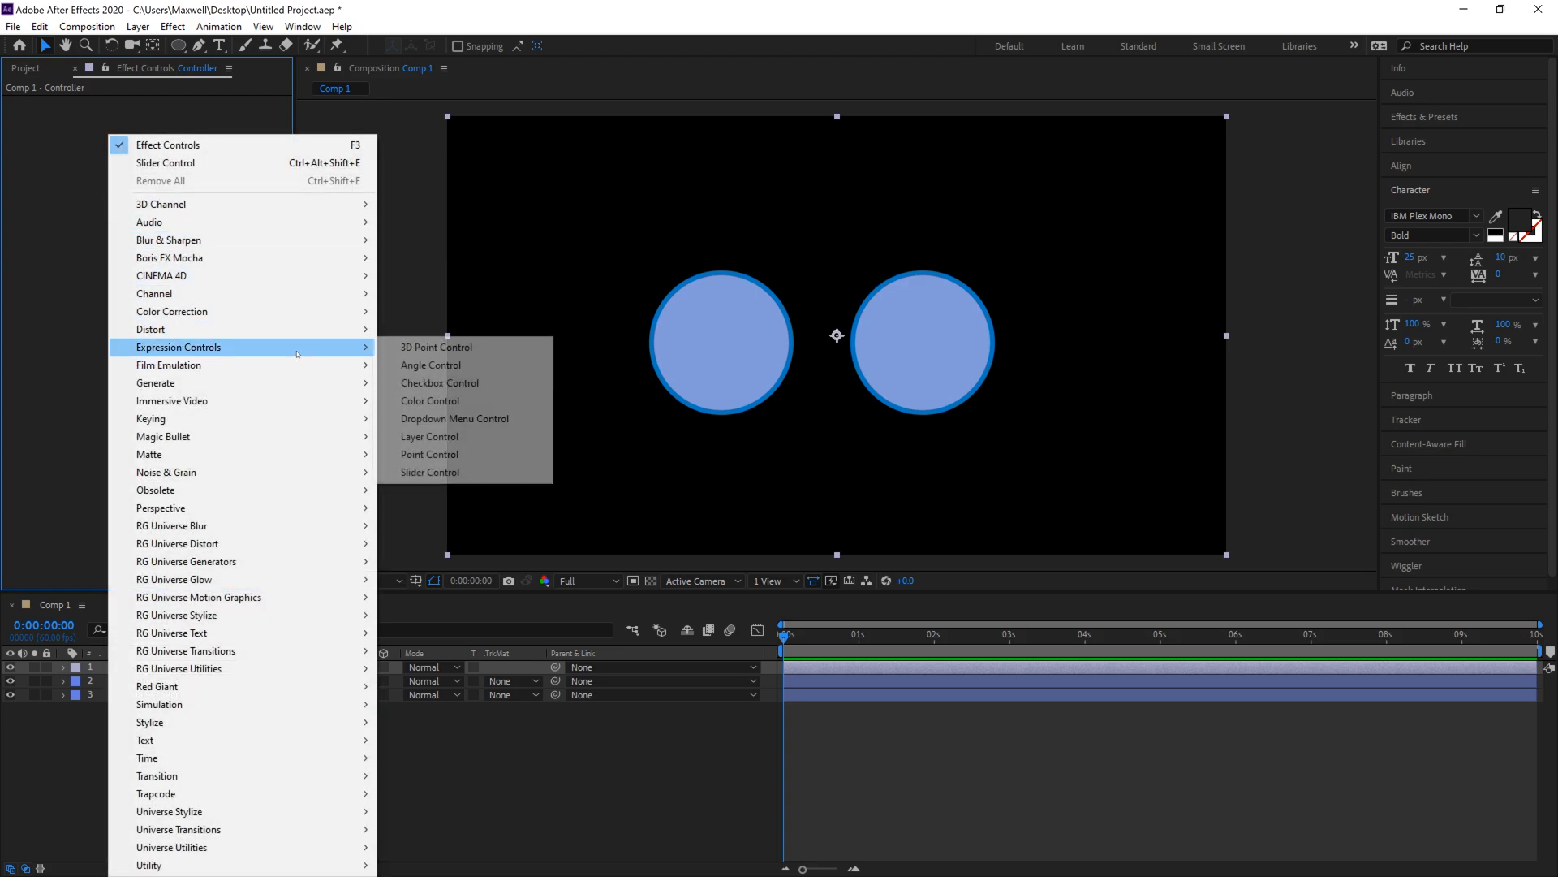
mouse_move(430, 400)
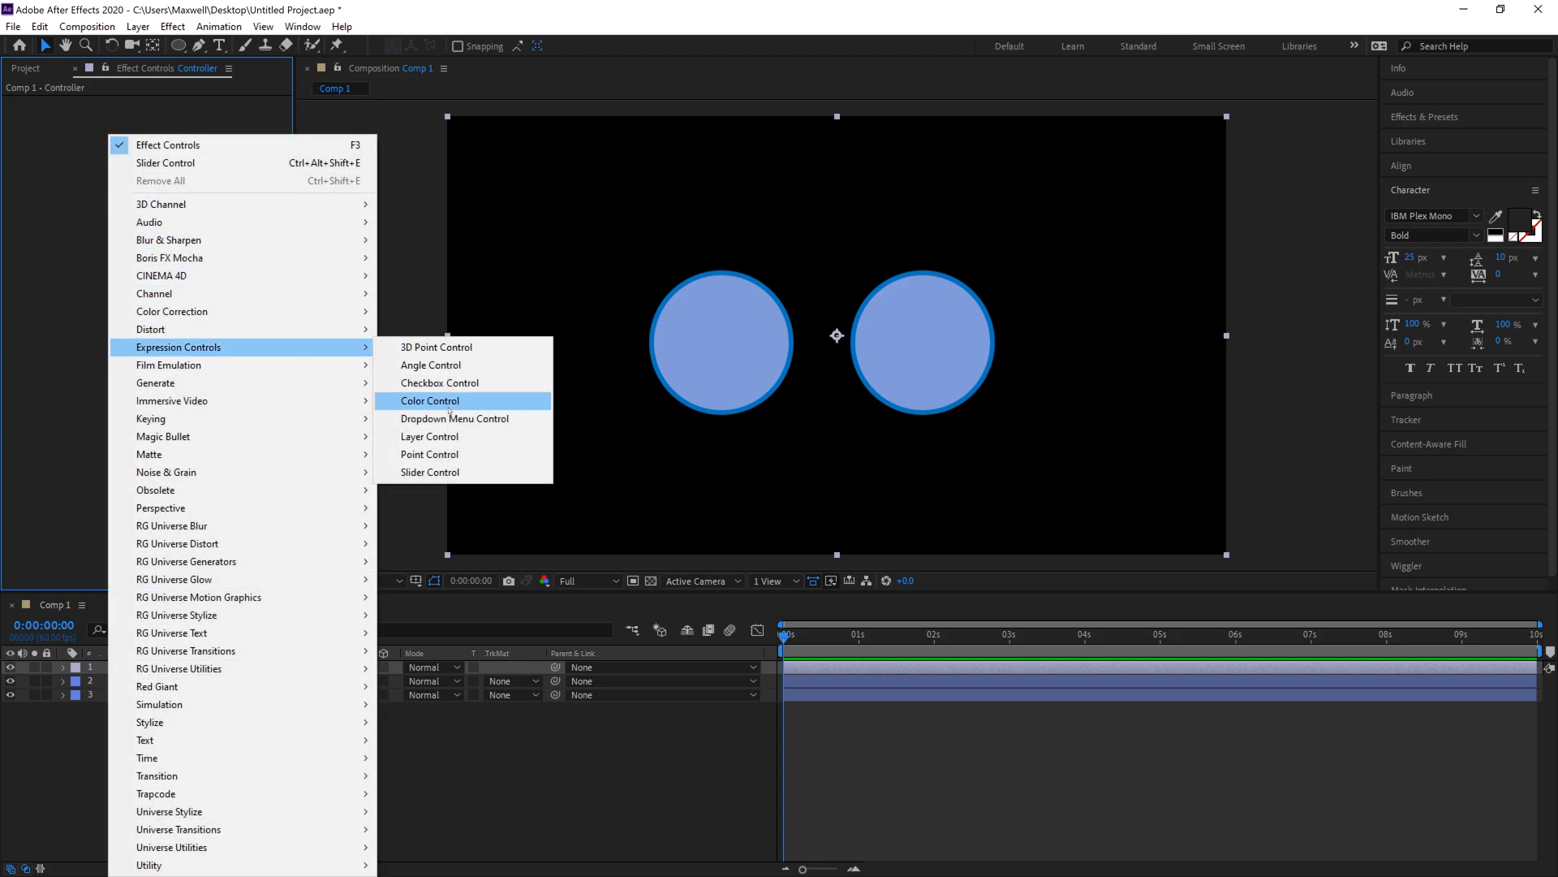
left_click(429, 400)
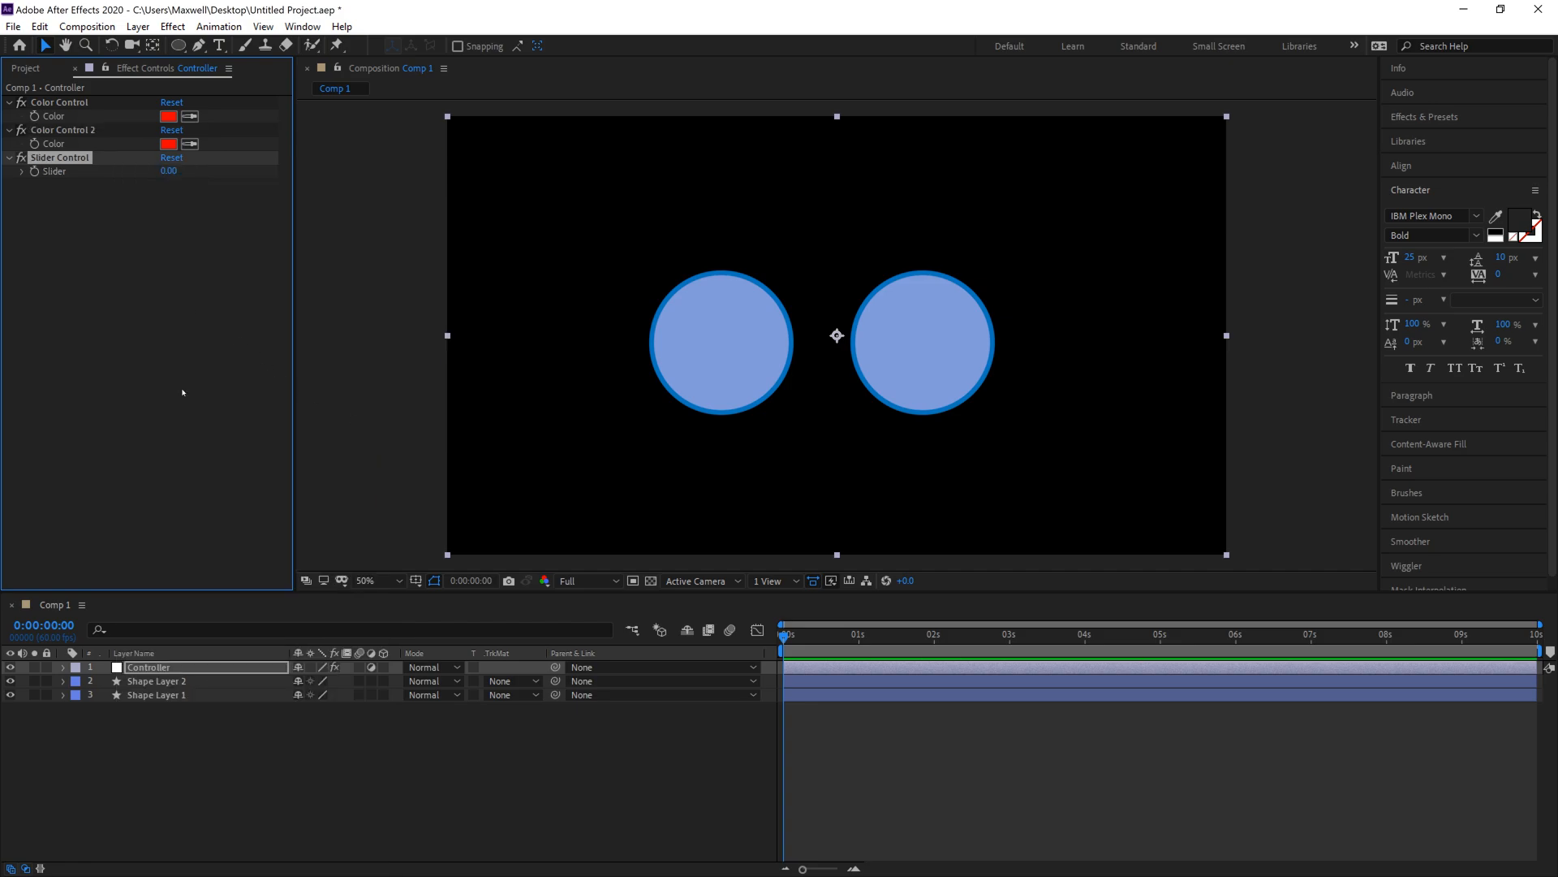
left_click(157, 681)
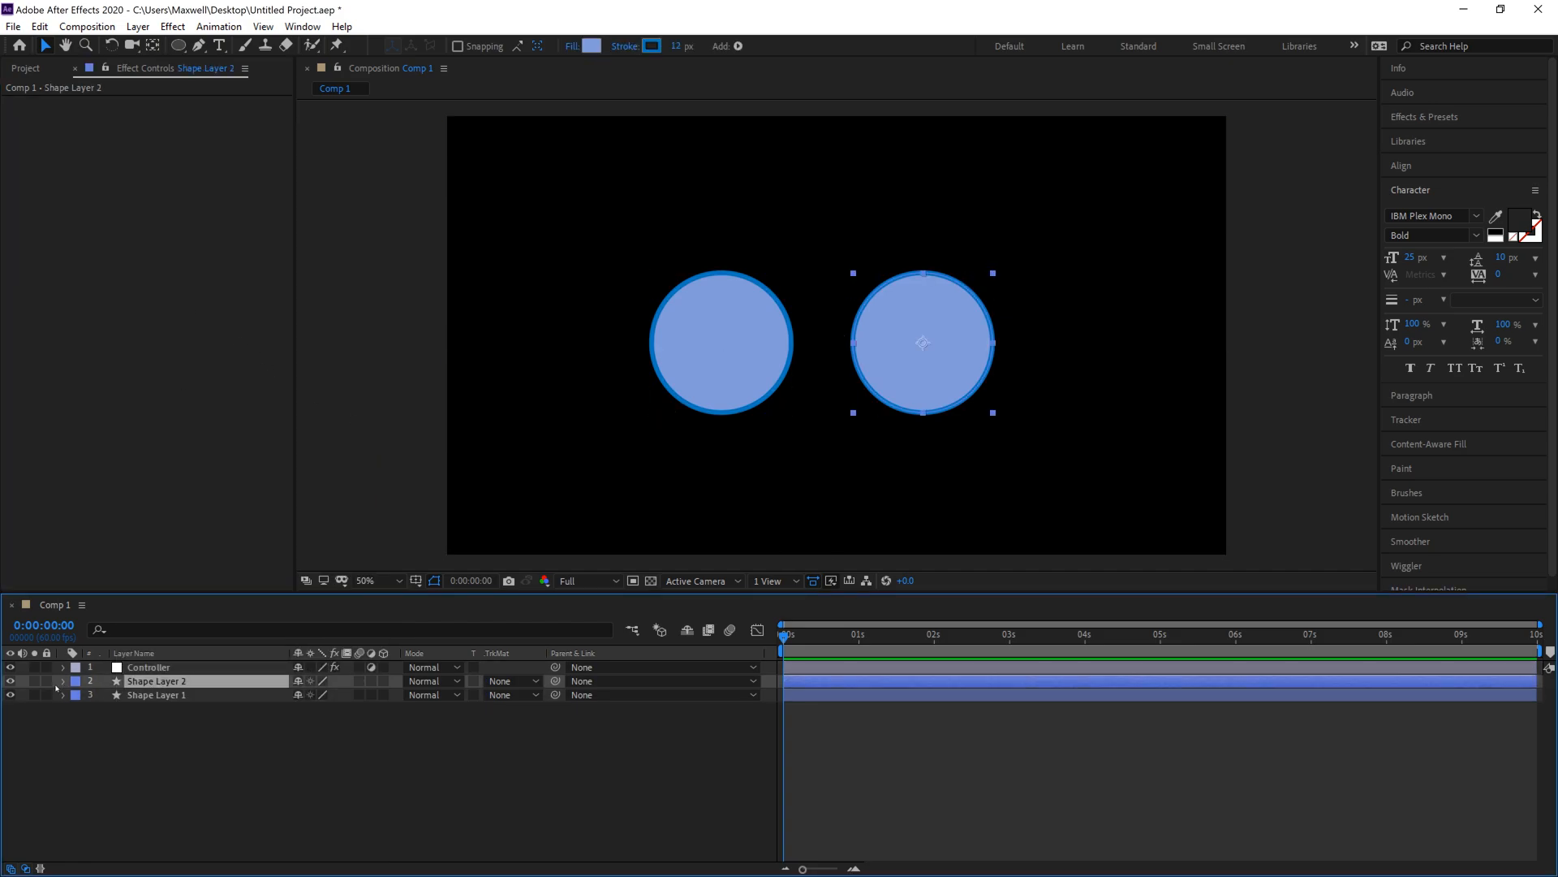
Expand Shape Layer 2 through Ellipse 1 to reveal the circle's stroke settings.
left_click(63, 681)
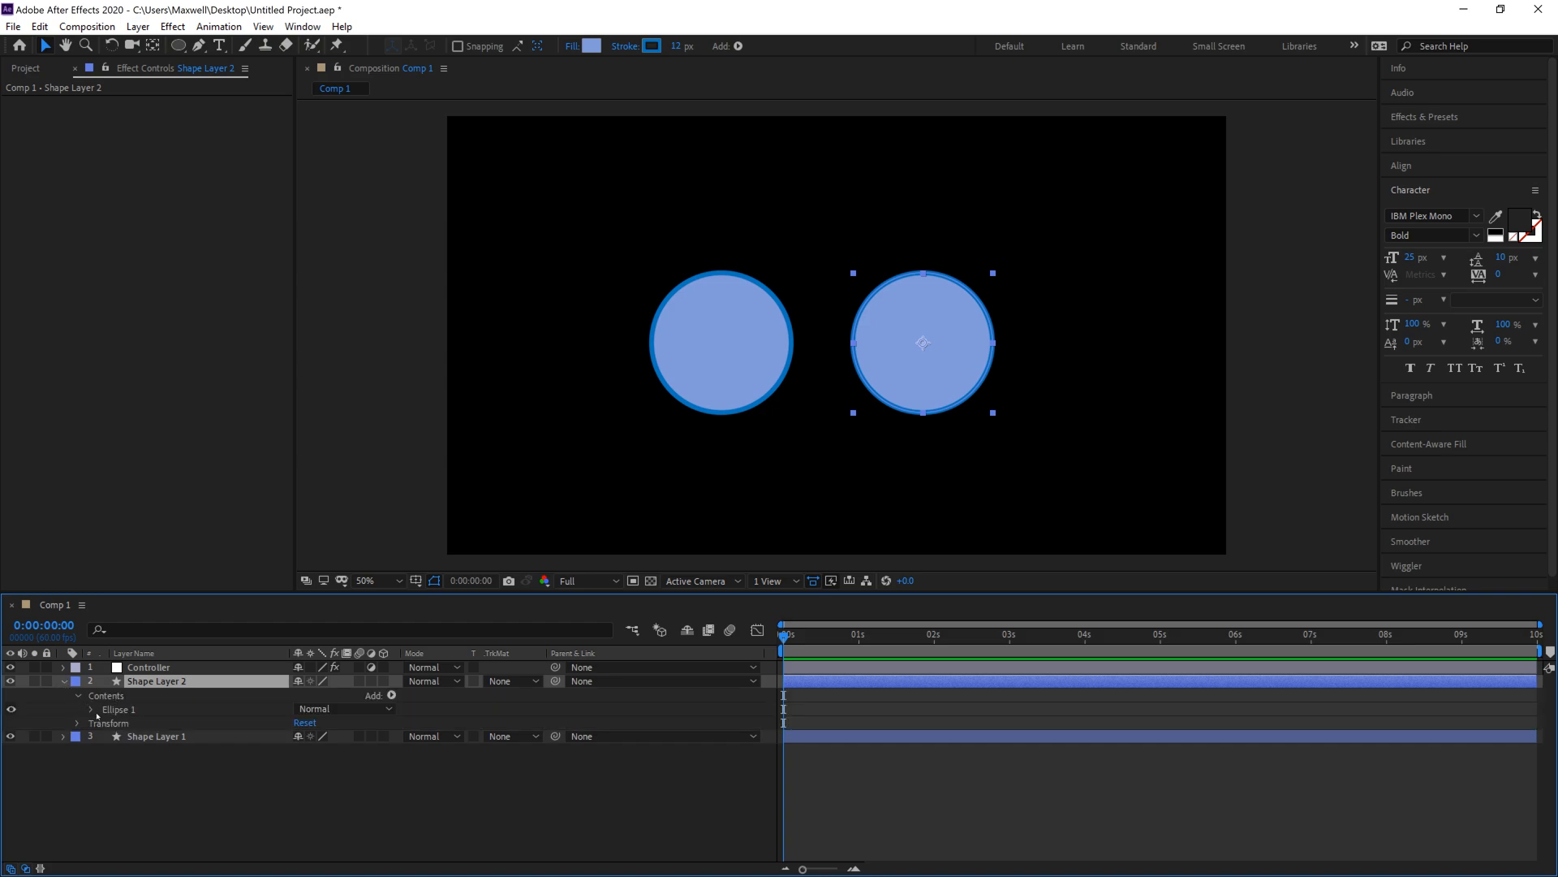
left_click(90, 708)
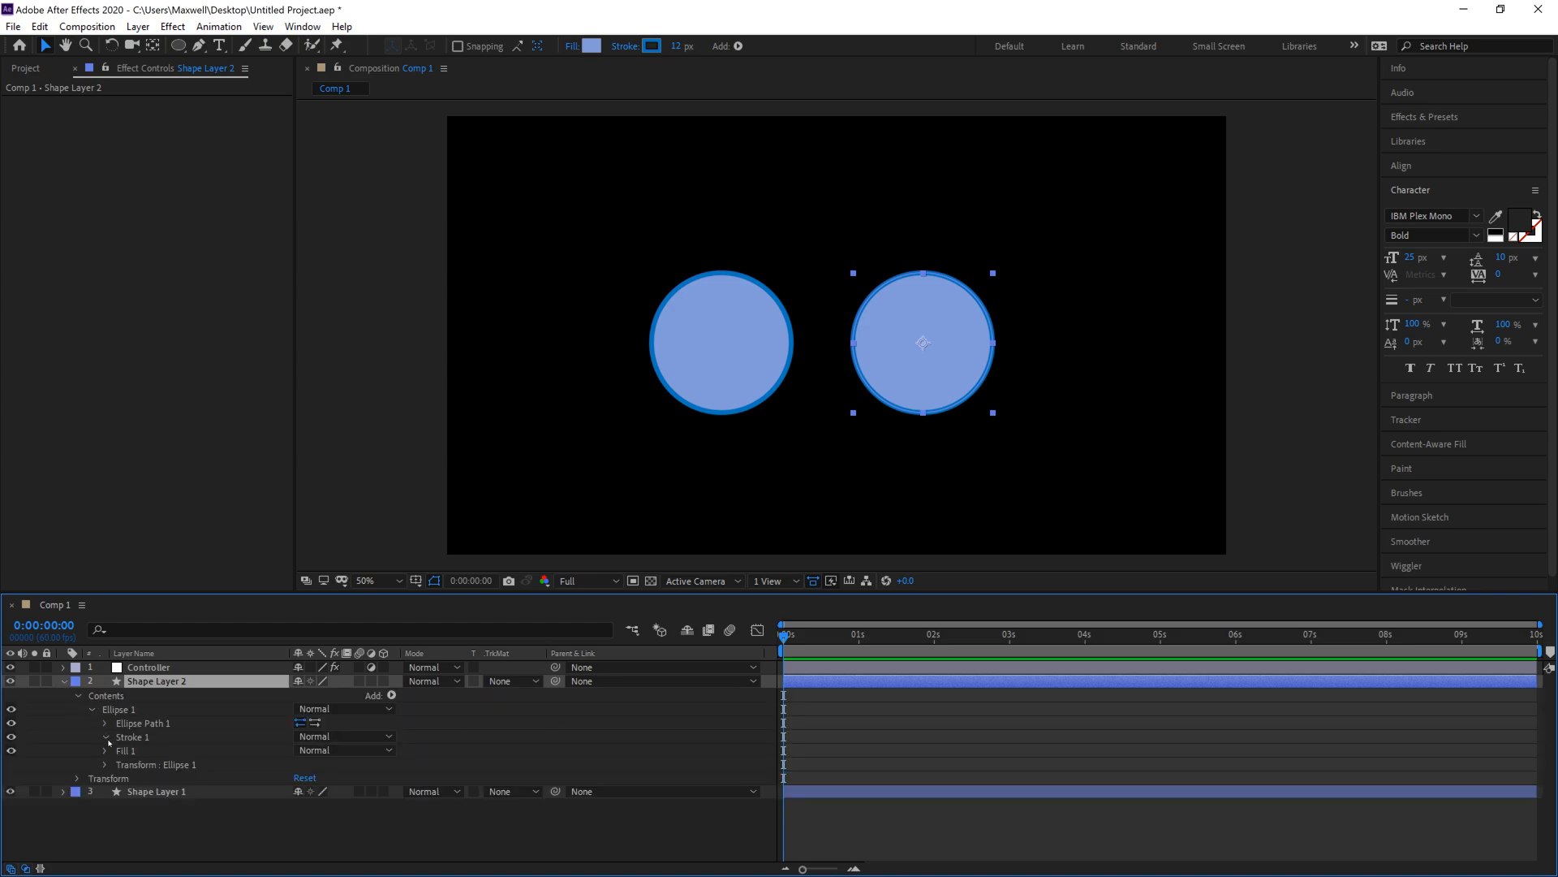
left_click(106, 736)
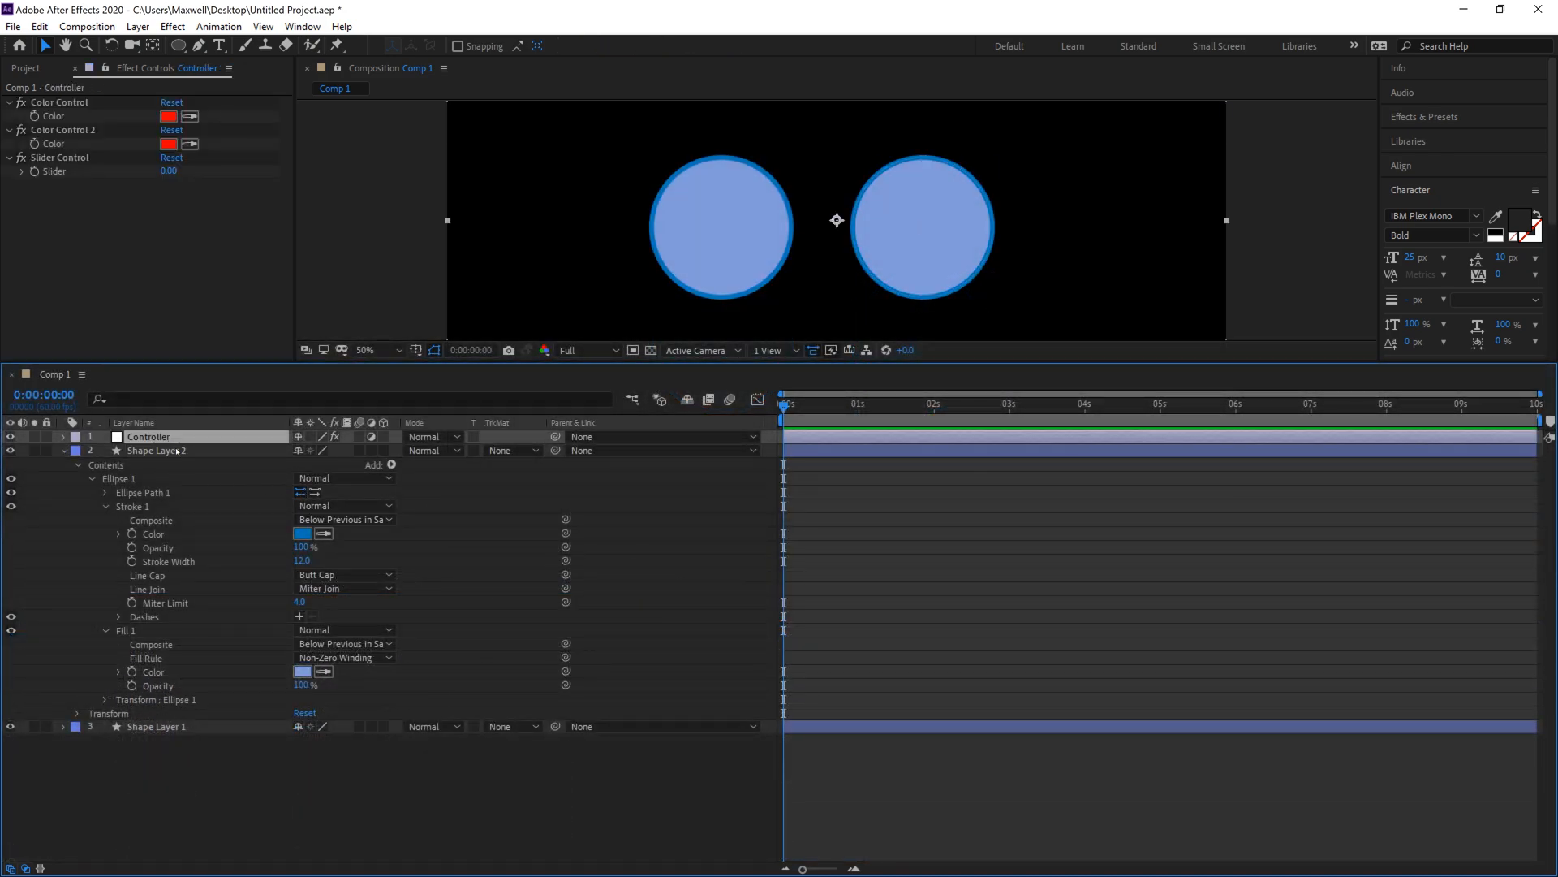
mouse_move(114, 87)
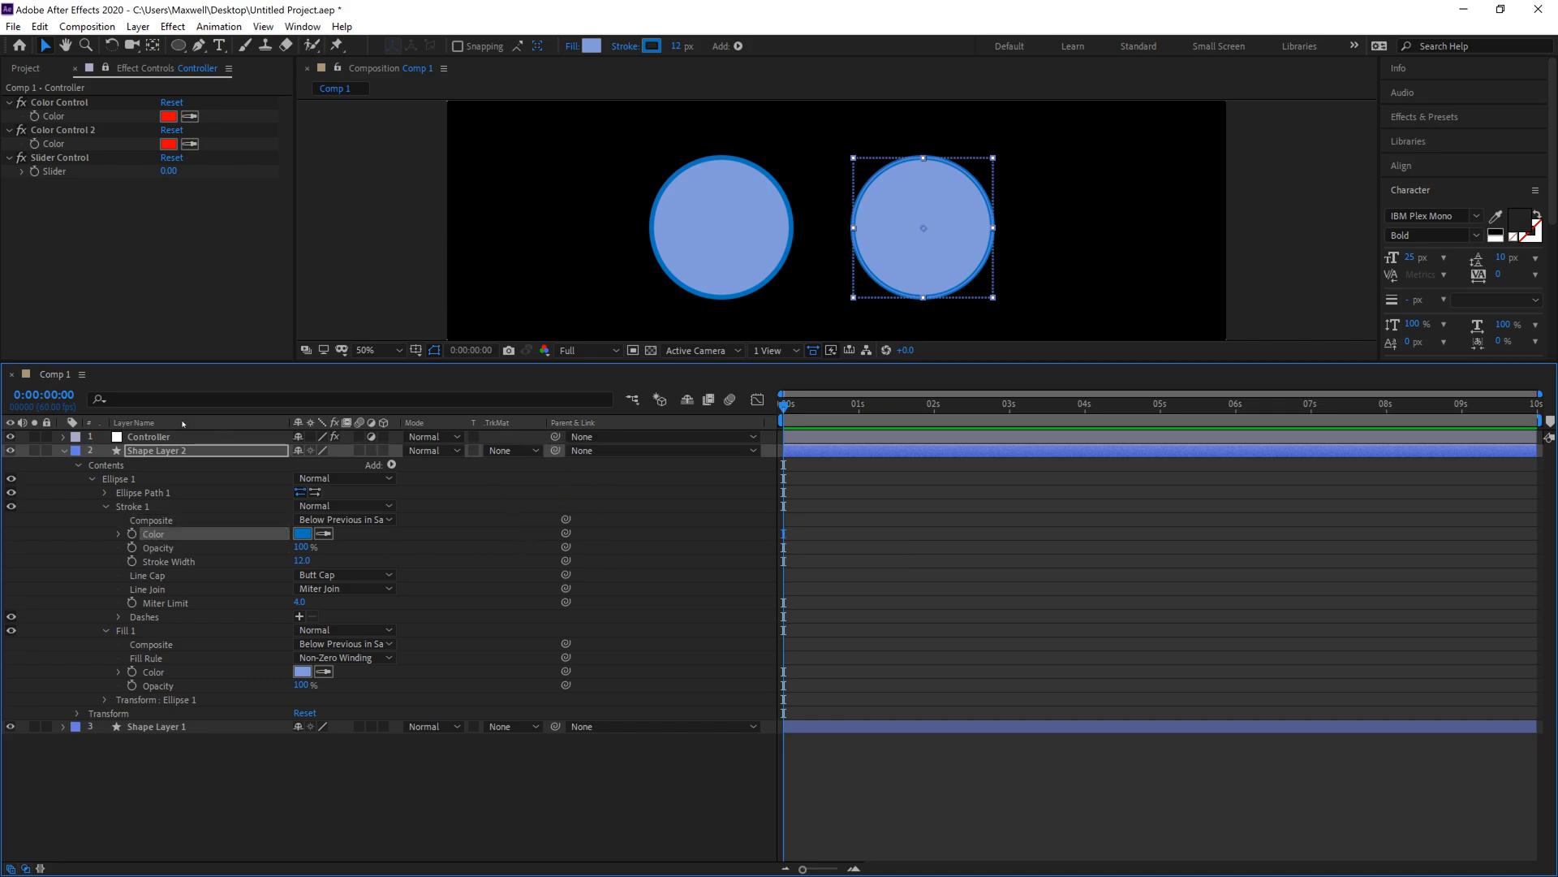
mouse_move(167, 422)
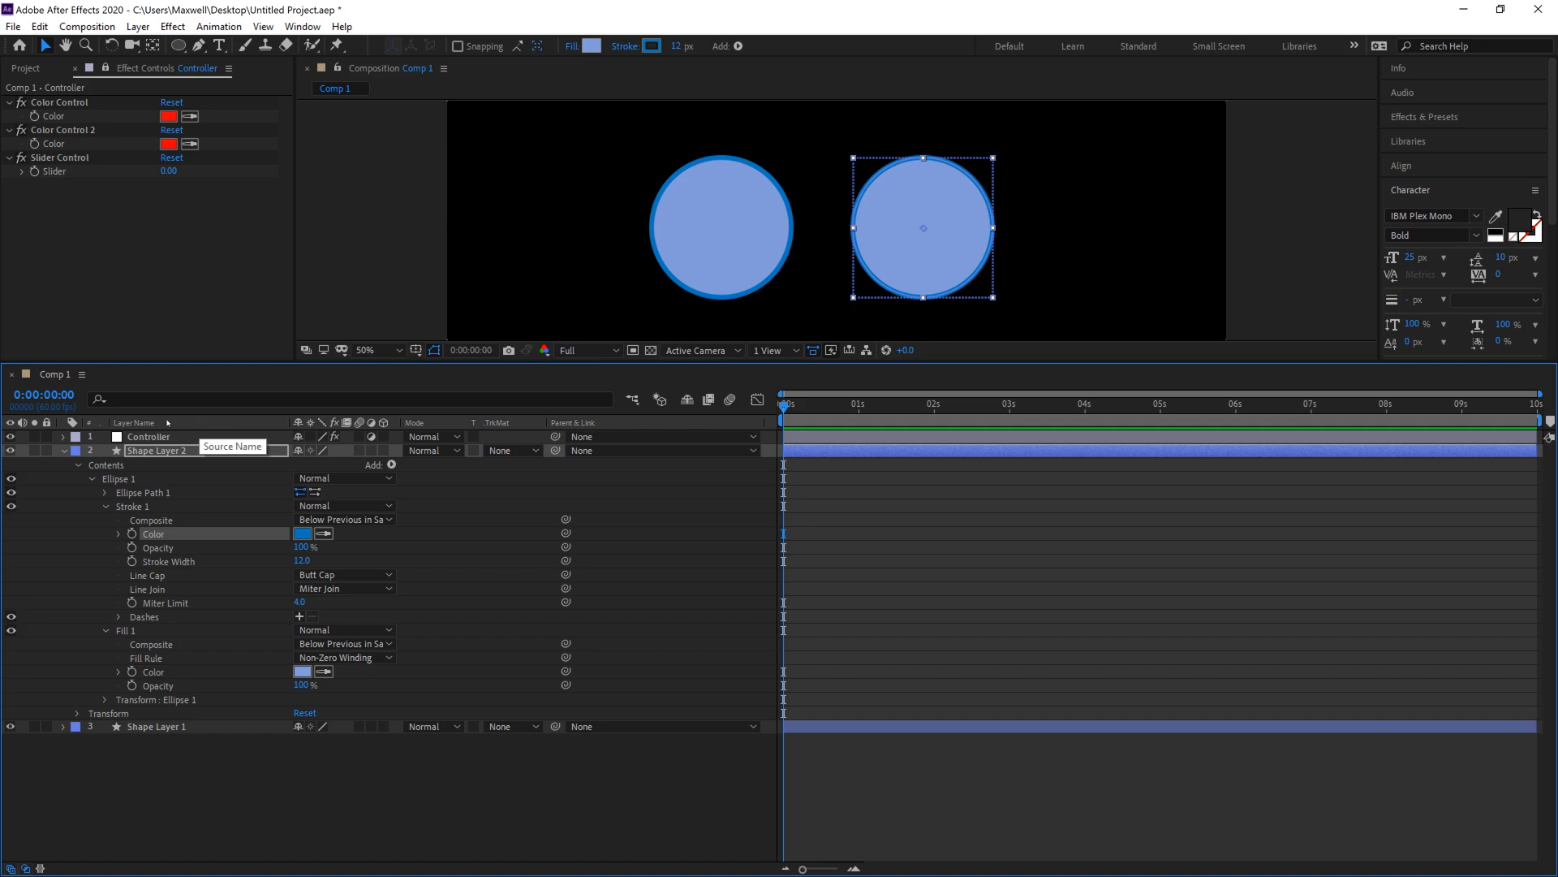
Adjust the layer panel's visible columns and expand the left circle's stroke and fill properties.
right_click(136, 421)
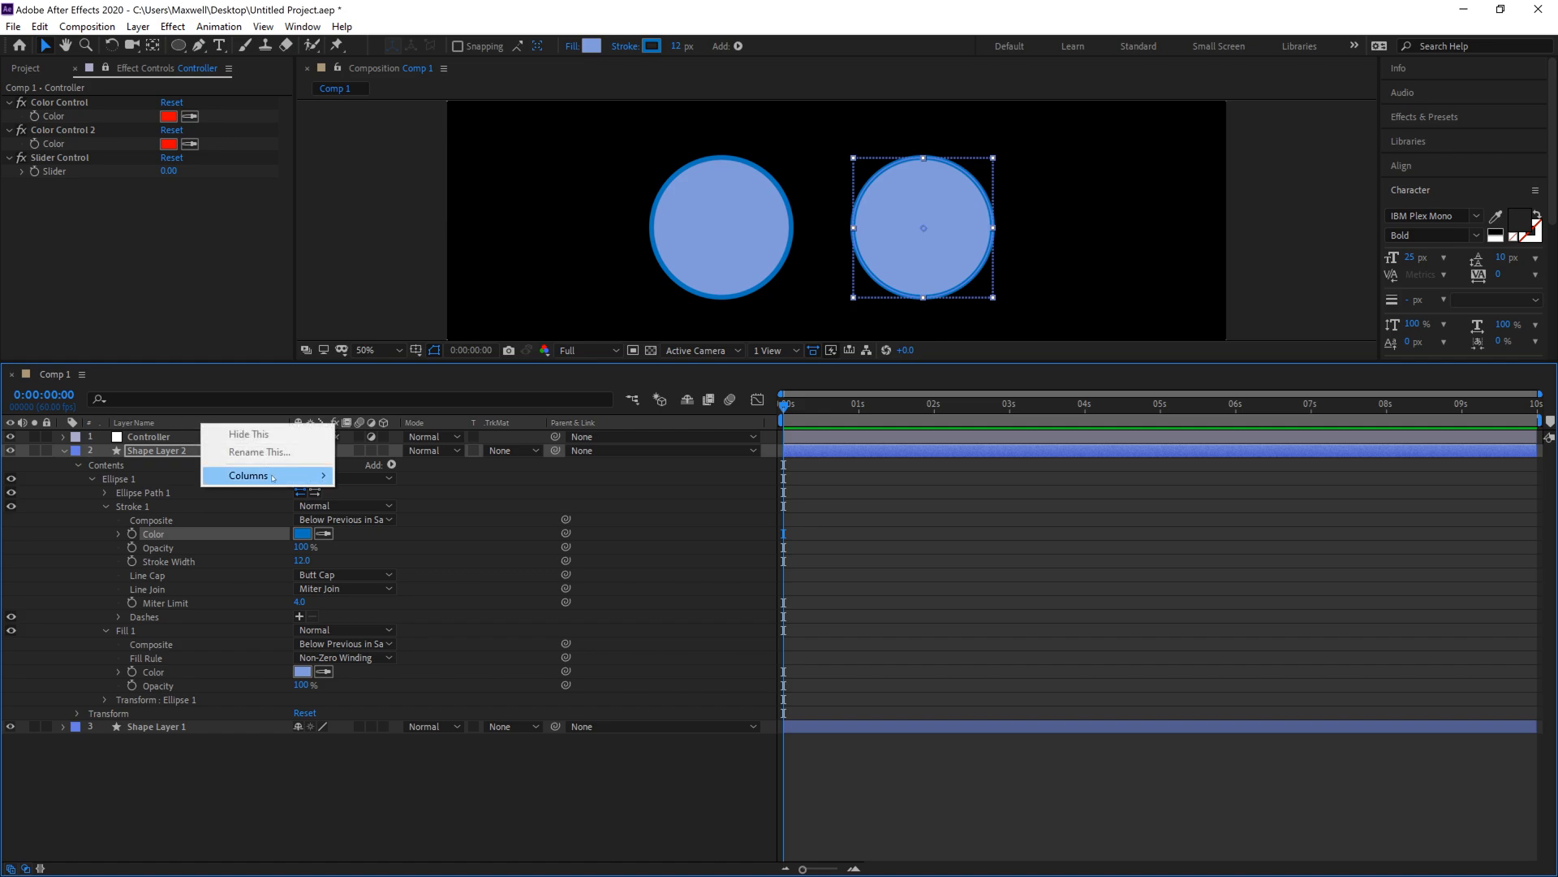
left_click(248, 475)
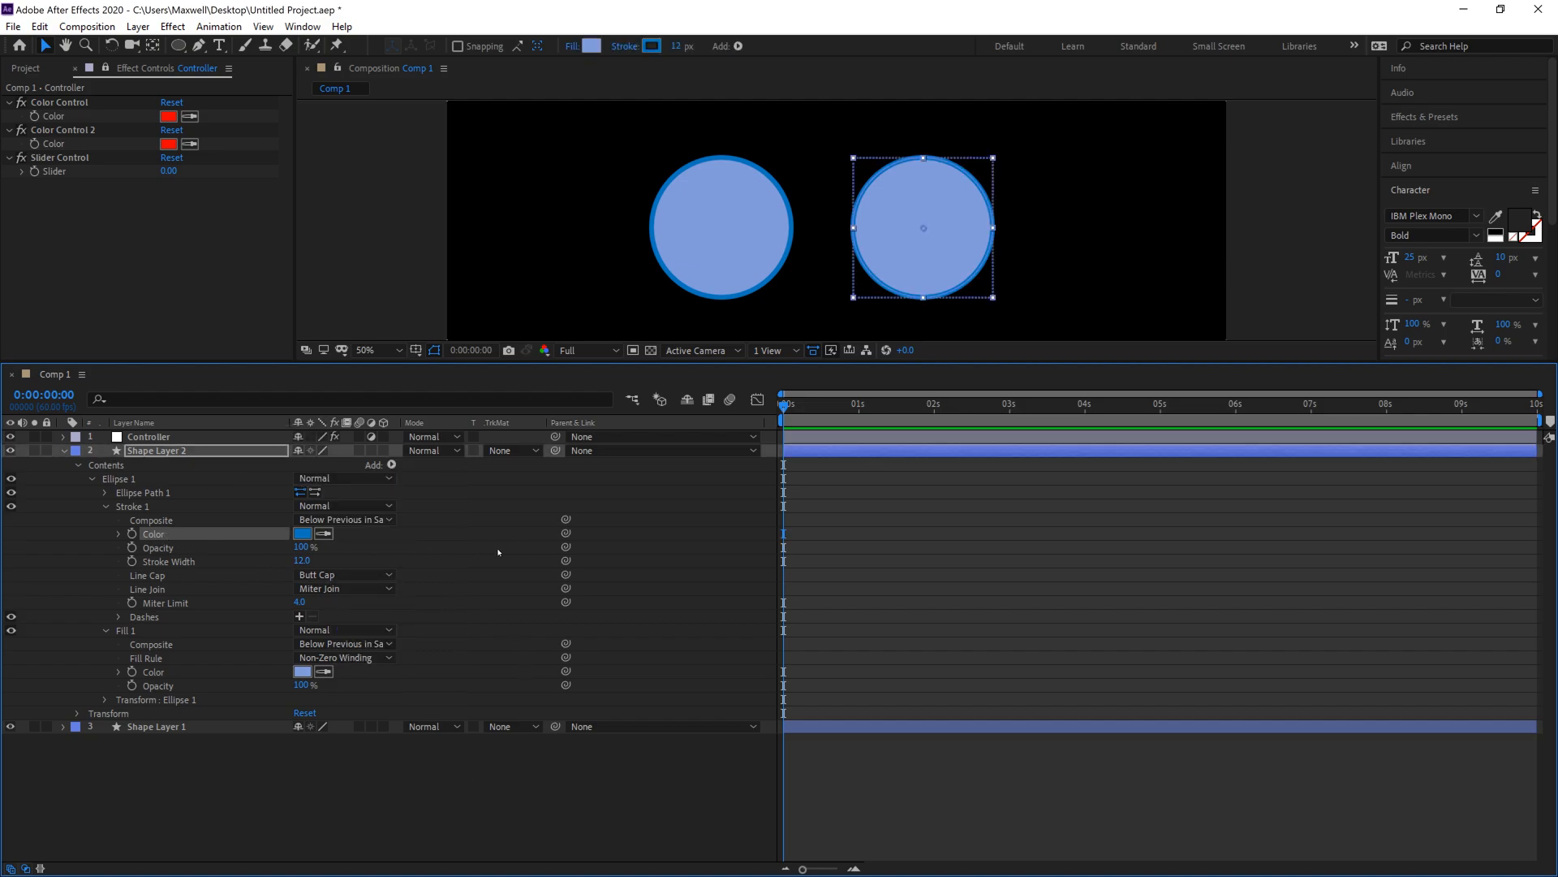
mouse_move(565, 540)
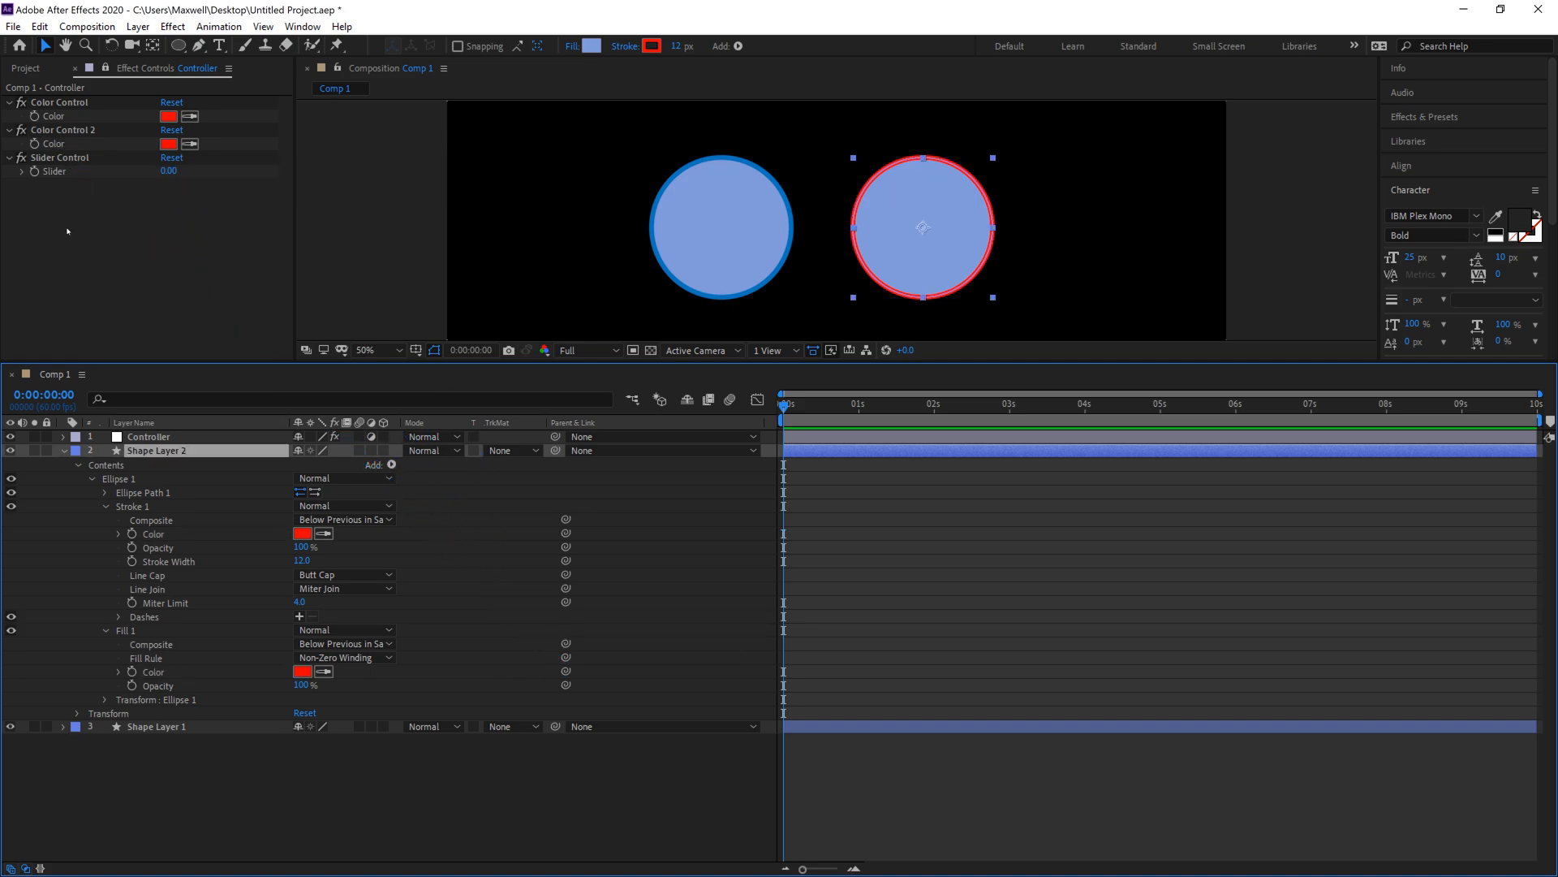
left_click(63, 726)
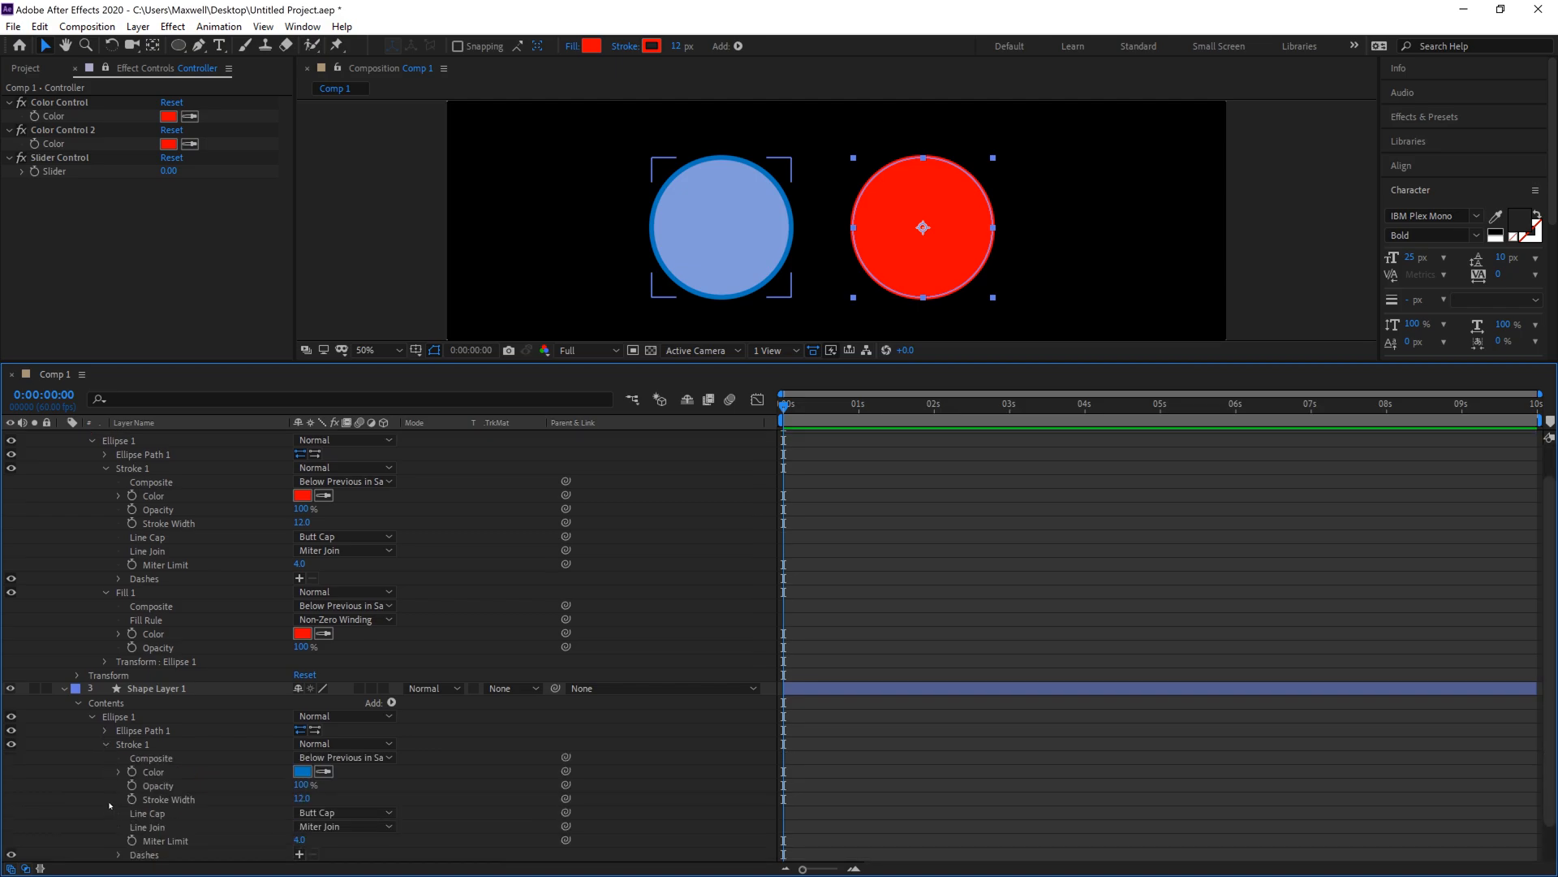
Scroll the timeline down to the left circle's stroke and fill properties.
scroll("down", 3)
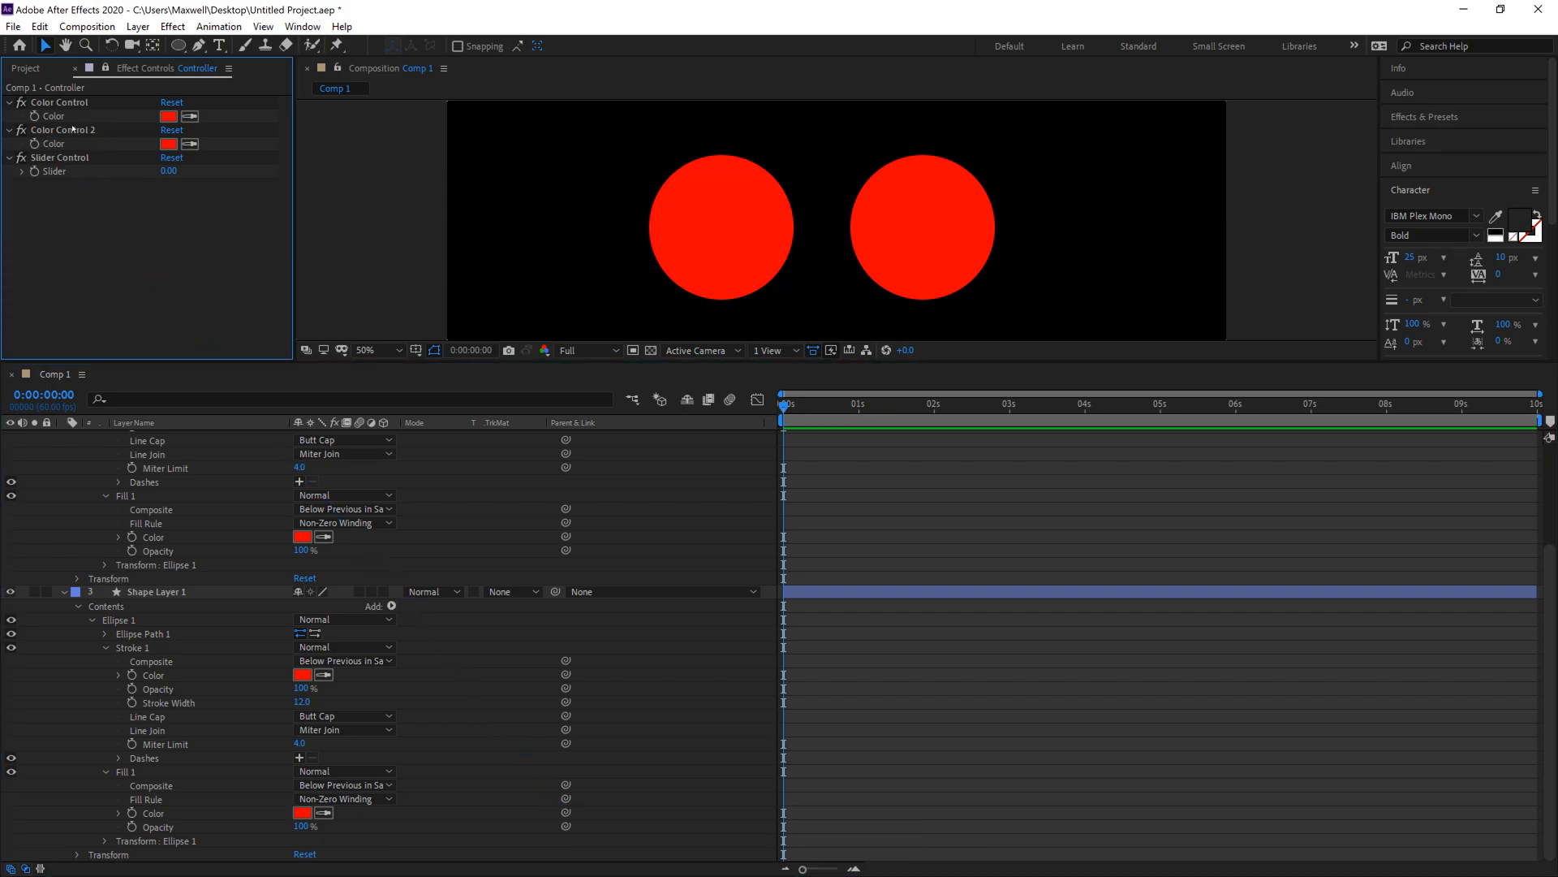
Select in the timeline to start linking both circles' opacity to the slider.
left_click(151, 449)
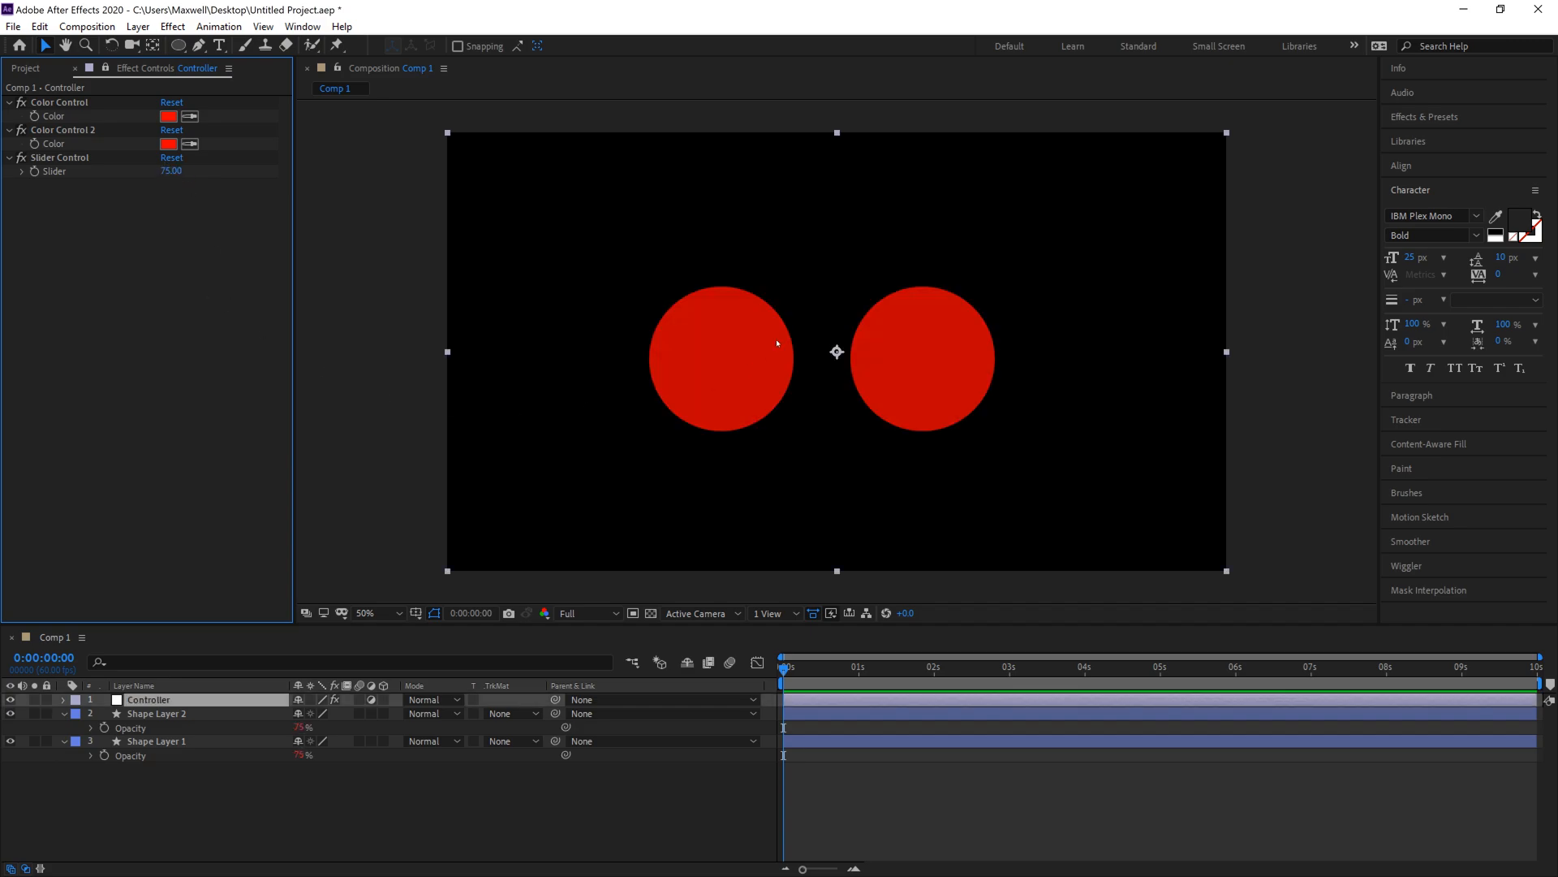
mouse_move(177, 214)
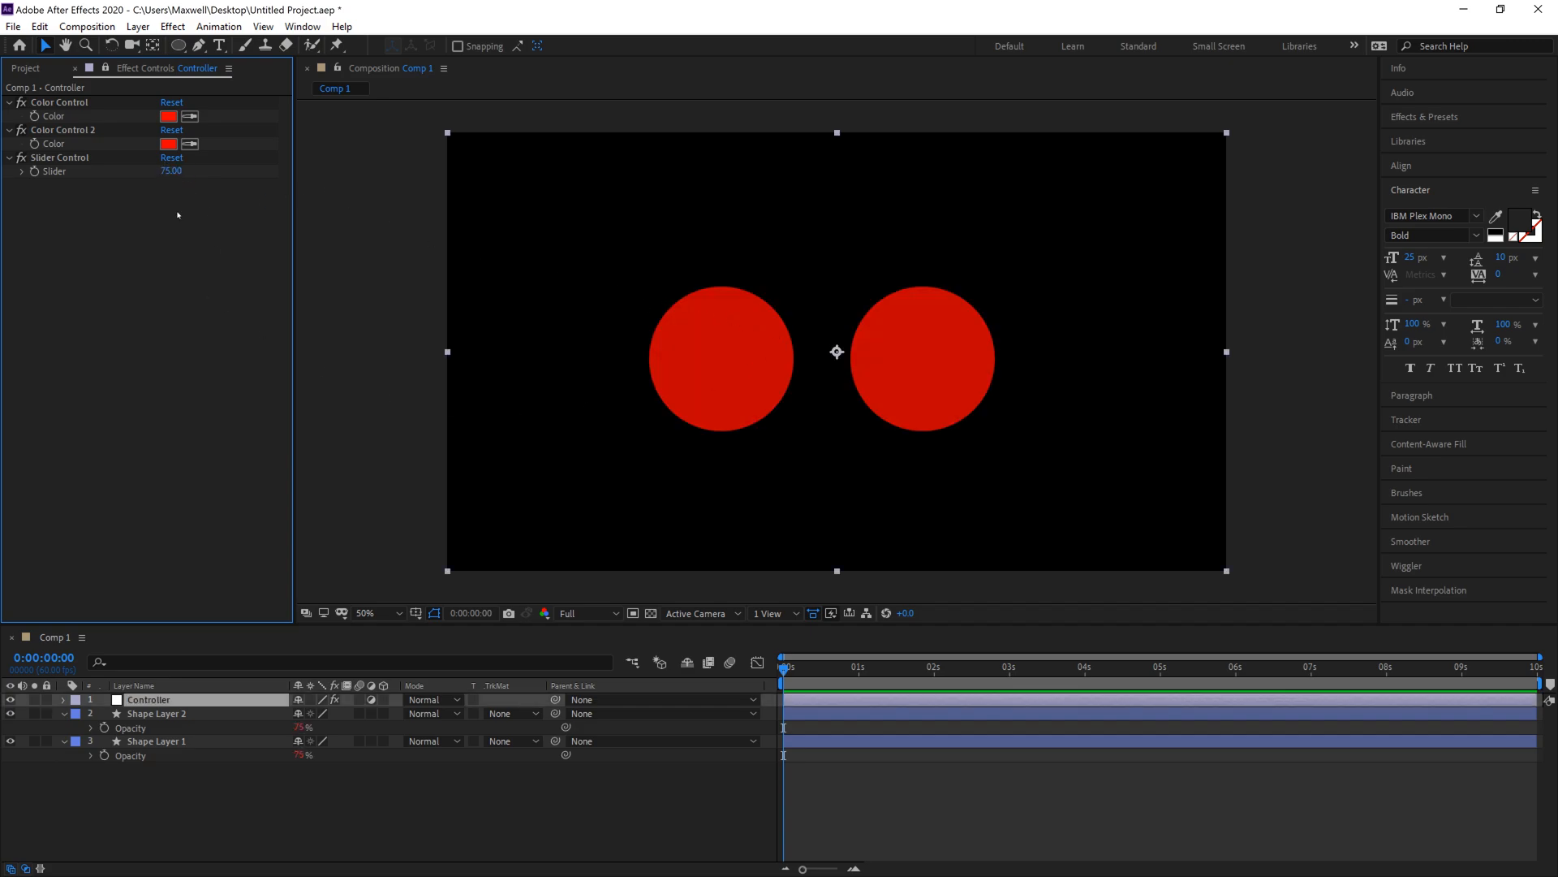
Set Color Control to white and Color Control 2 to teal (33E6D7), then select Controller.
left_click(169, 116)
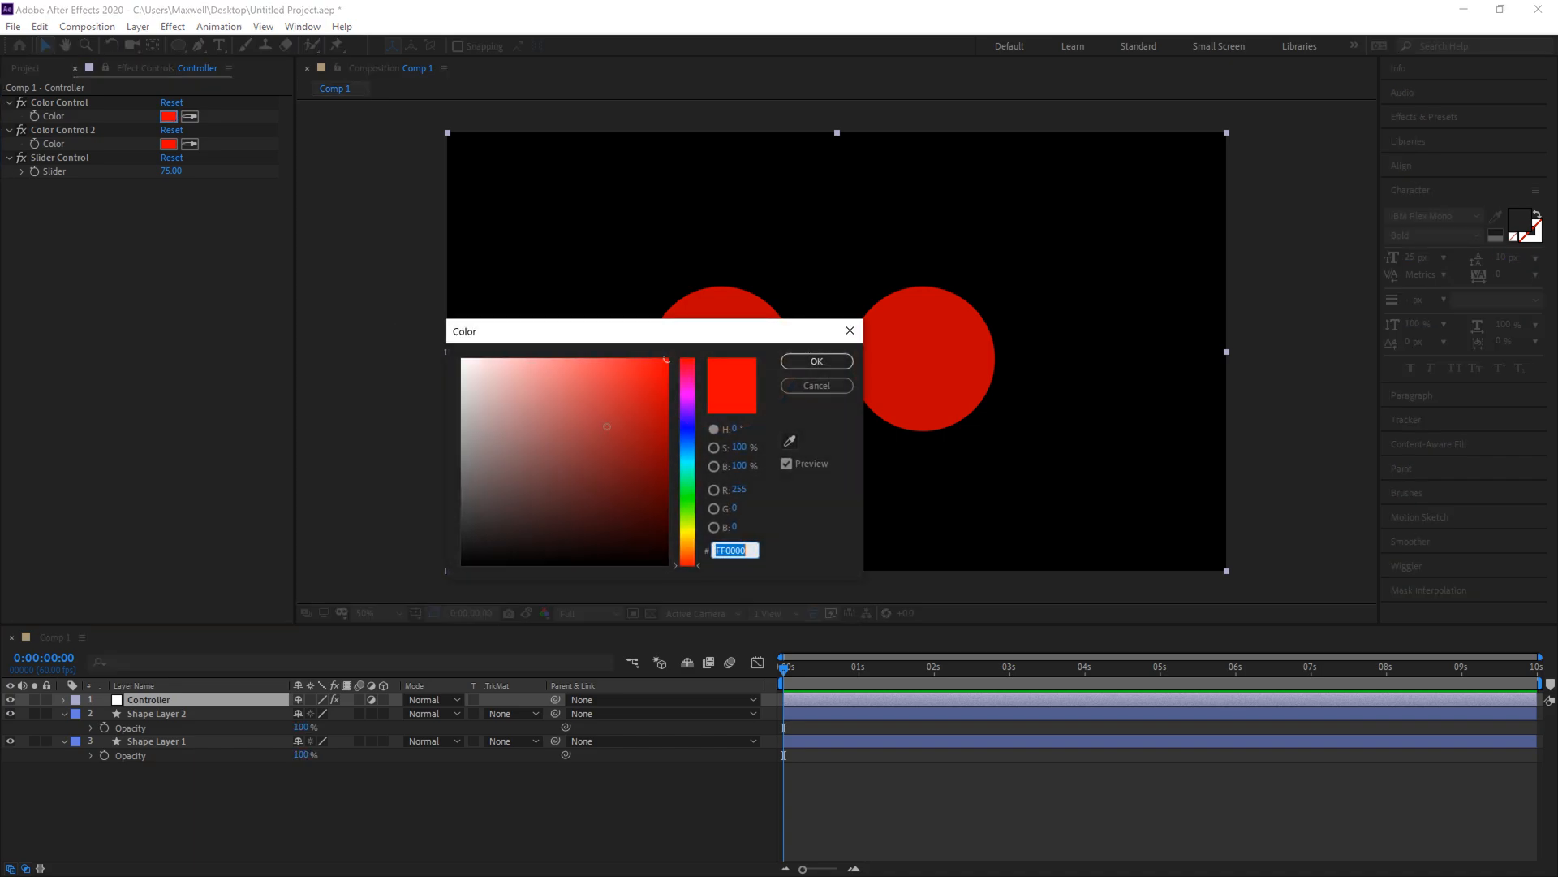
left_click(815, 360)
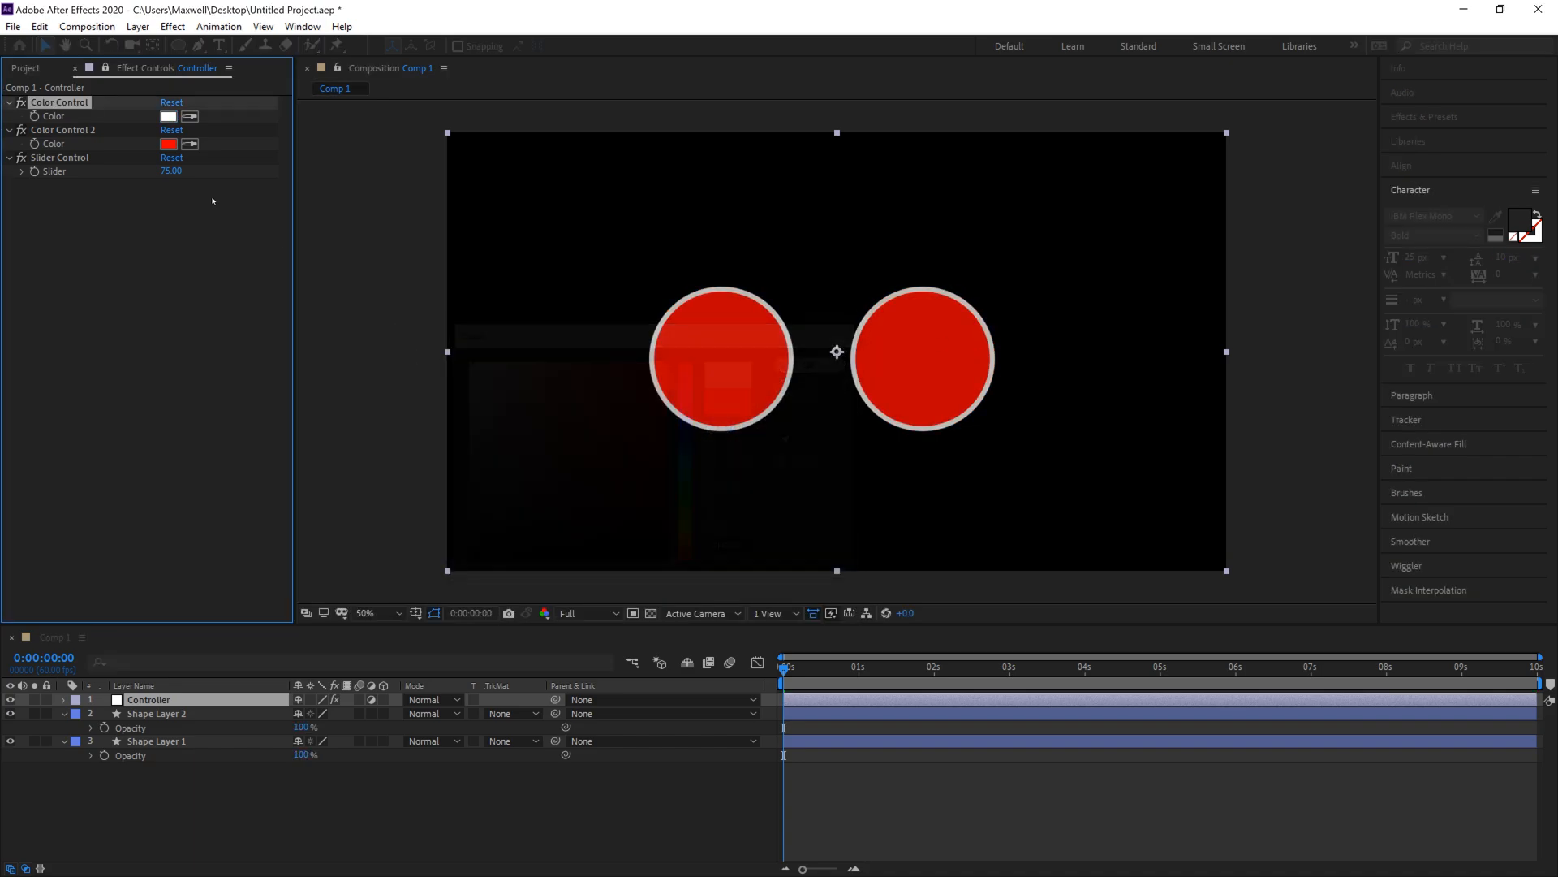
left_click(168, 143)
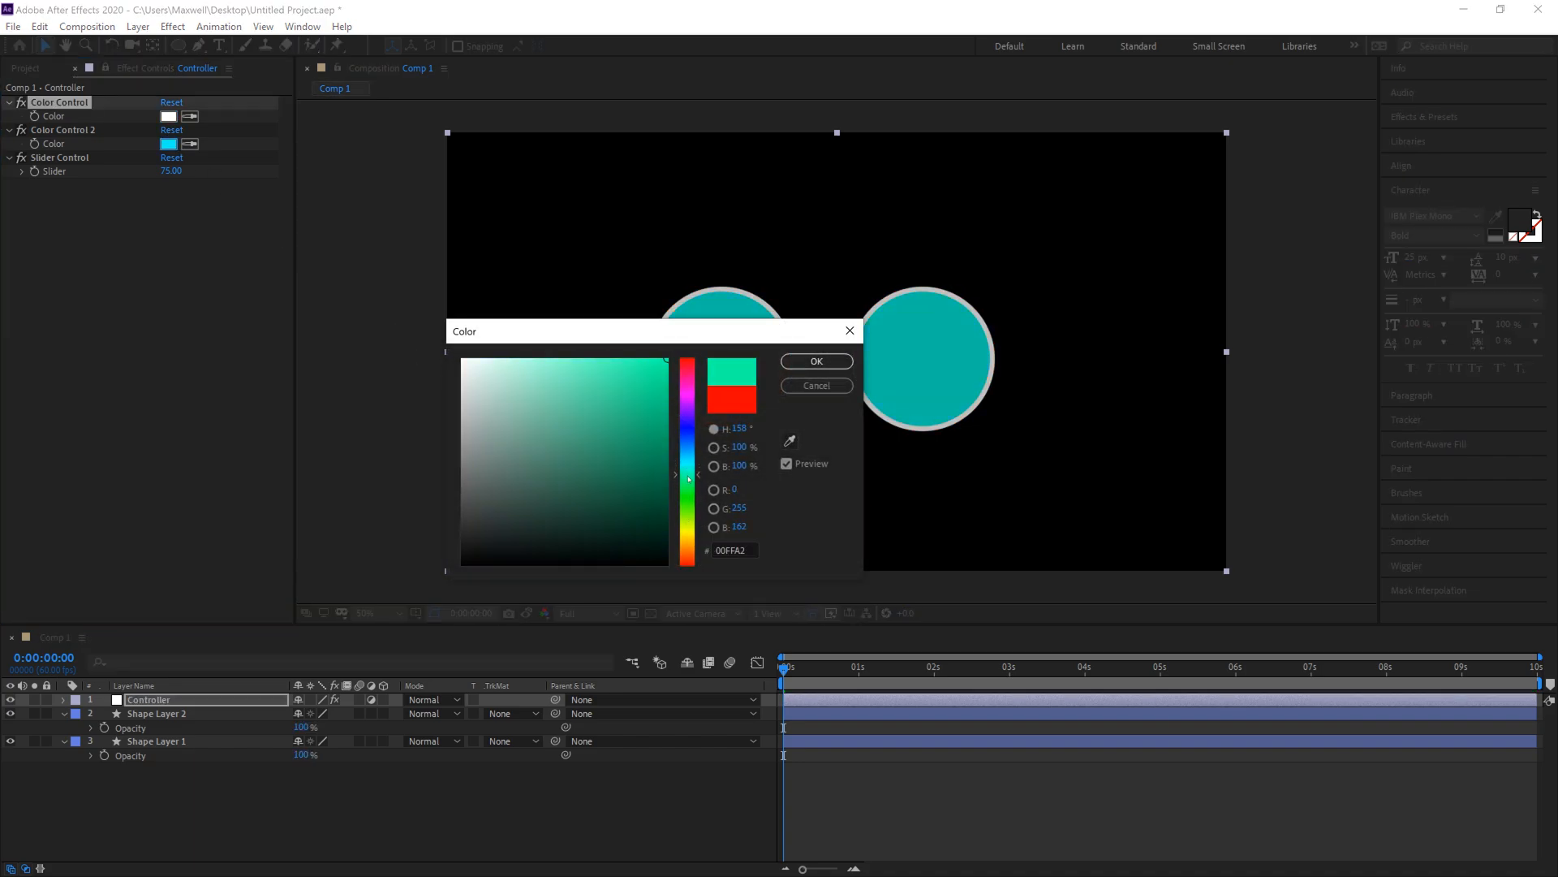
left_click(621, 377)
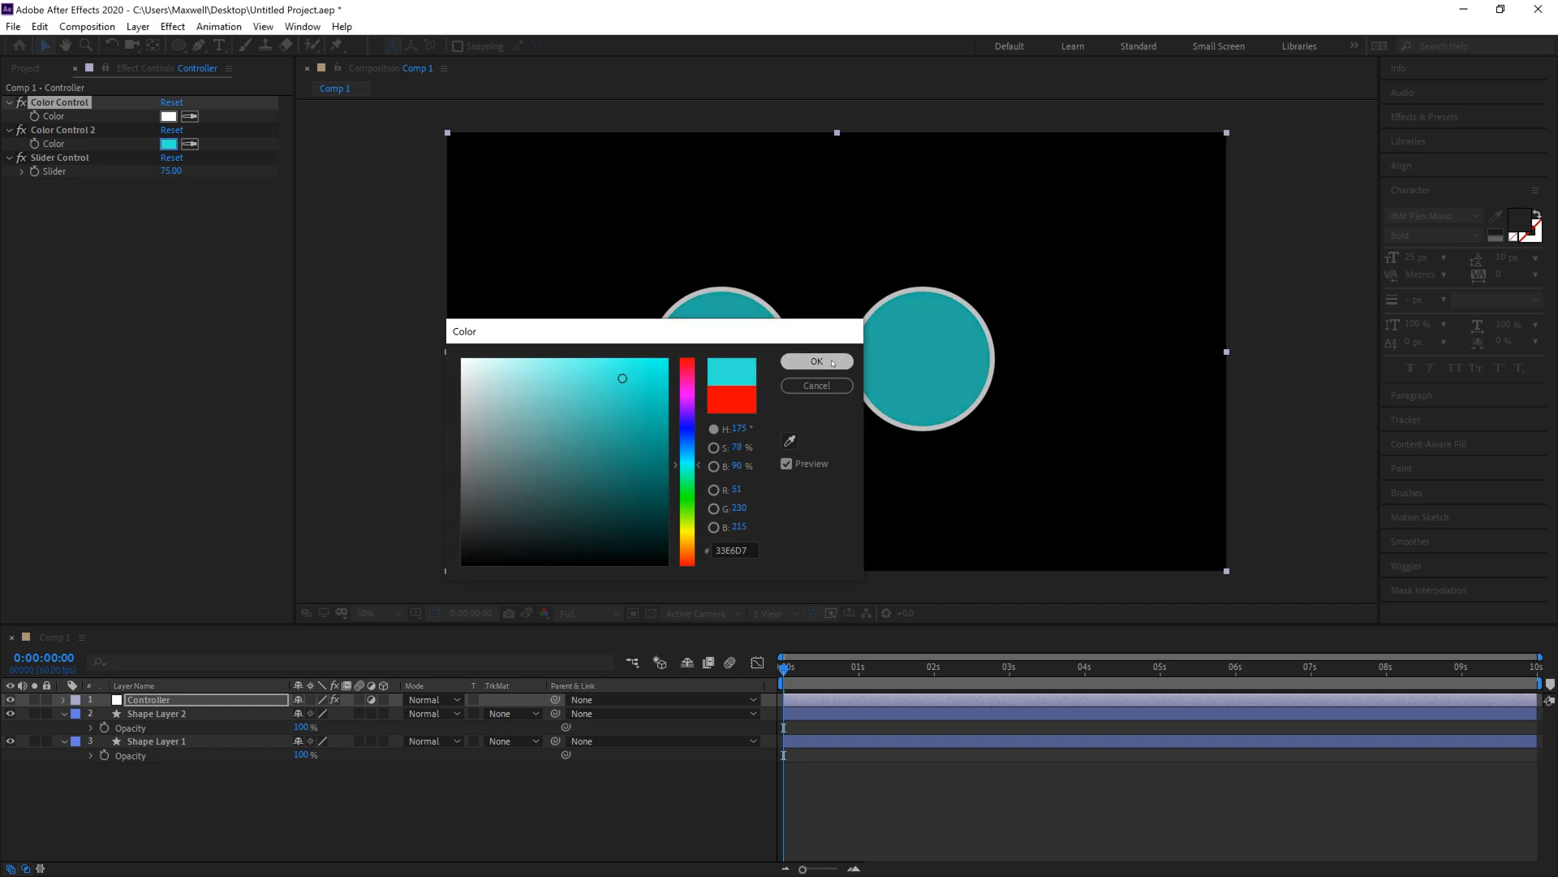
left_click(815, 360)
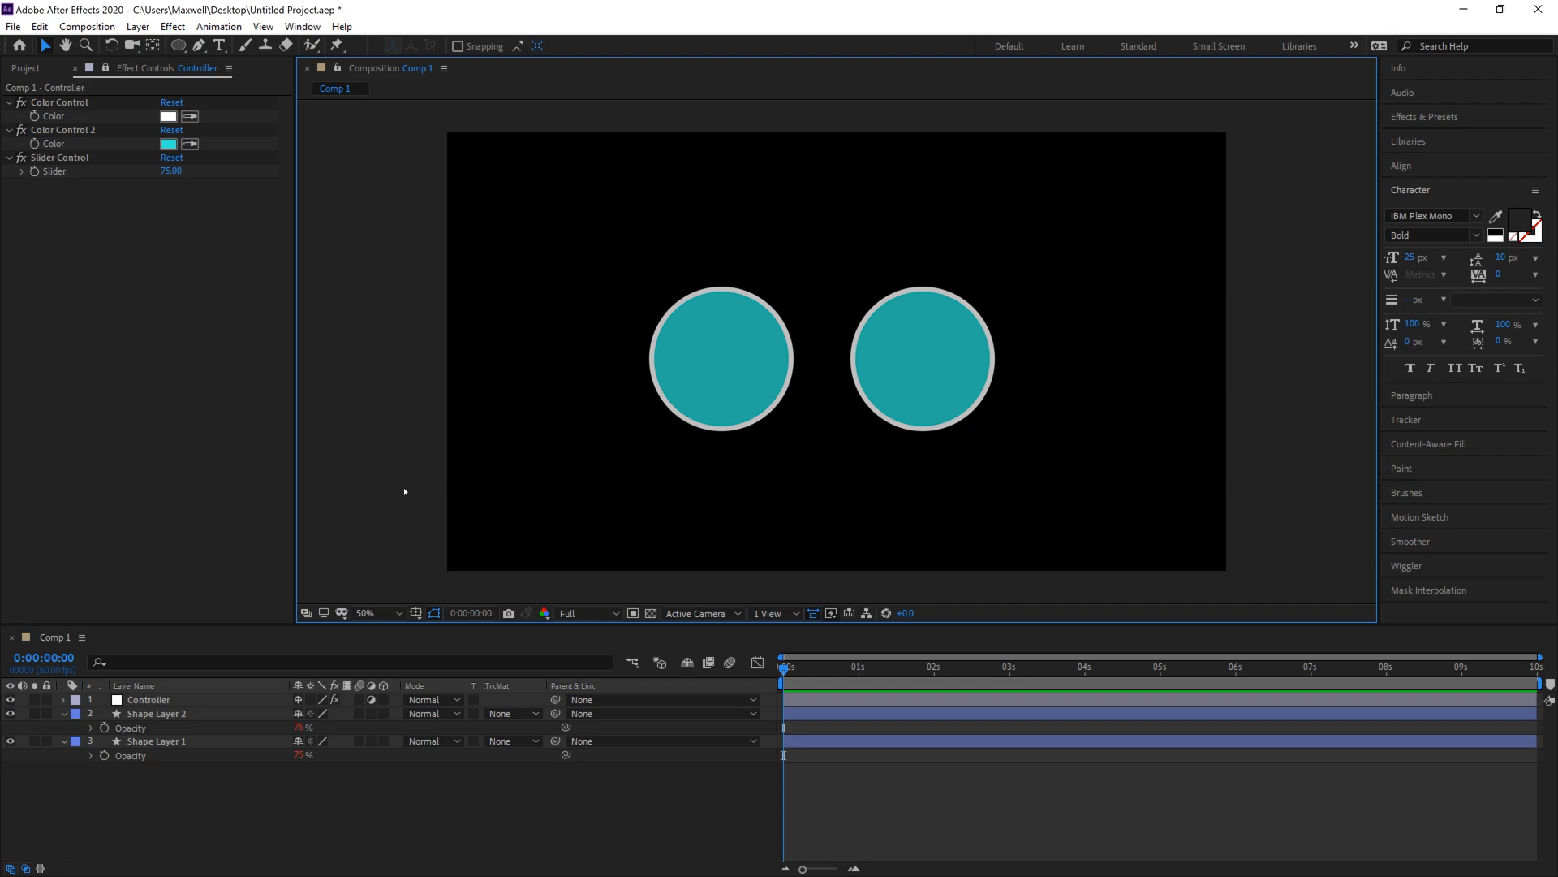
mouse_move(120, 478)
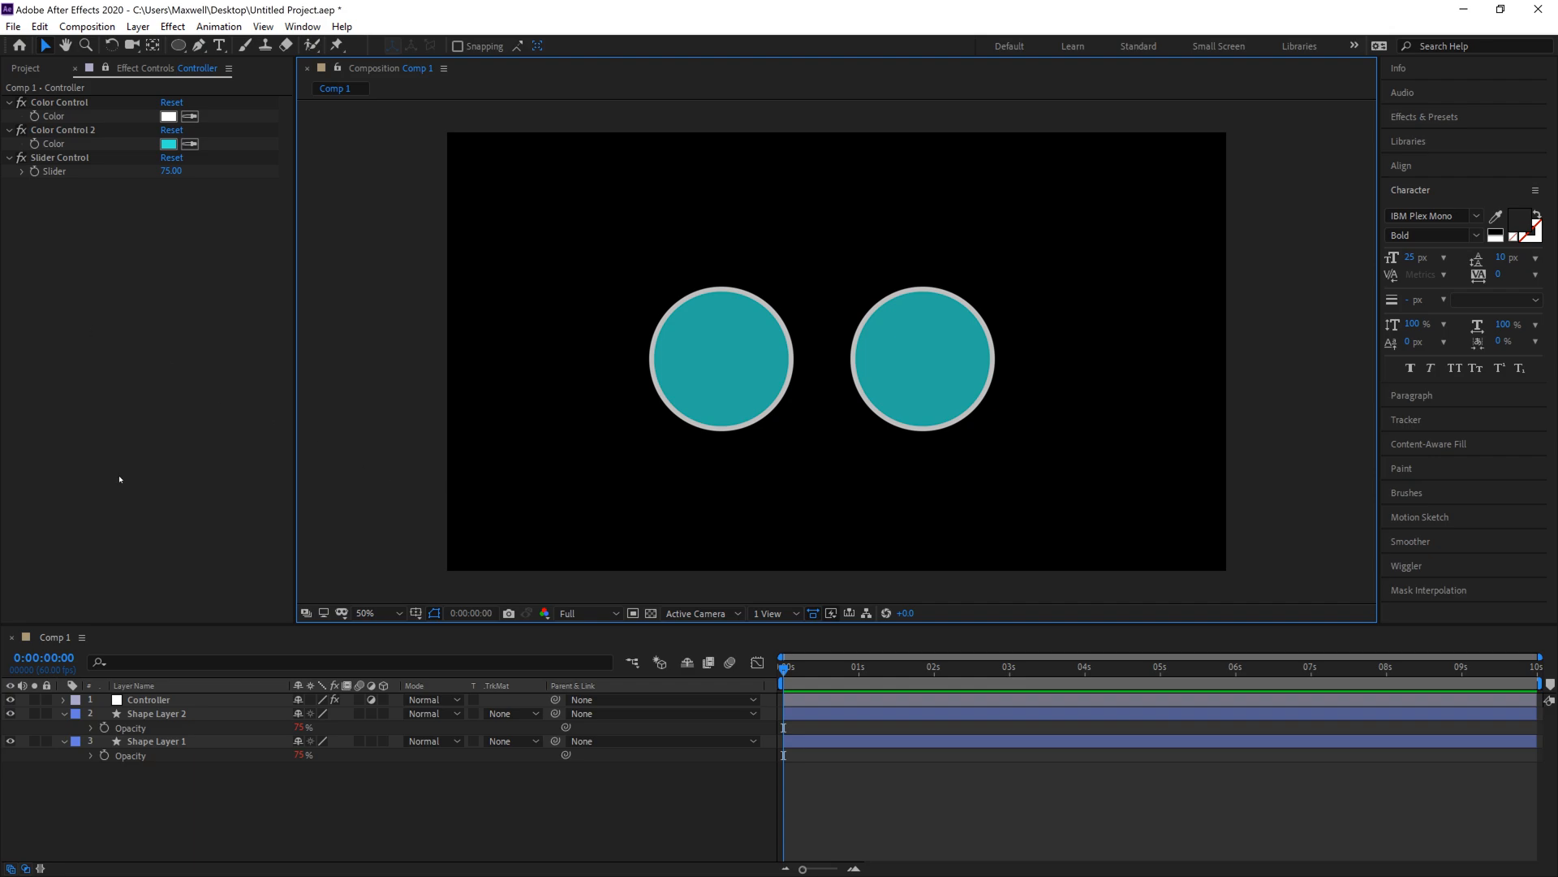
left_click(149, 698)
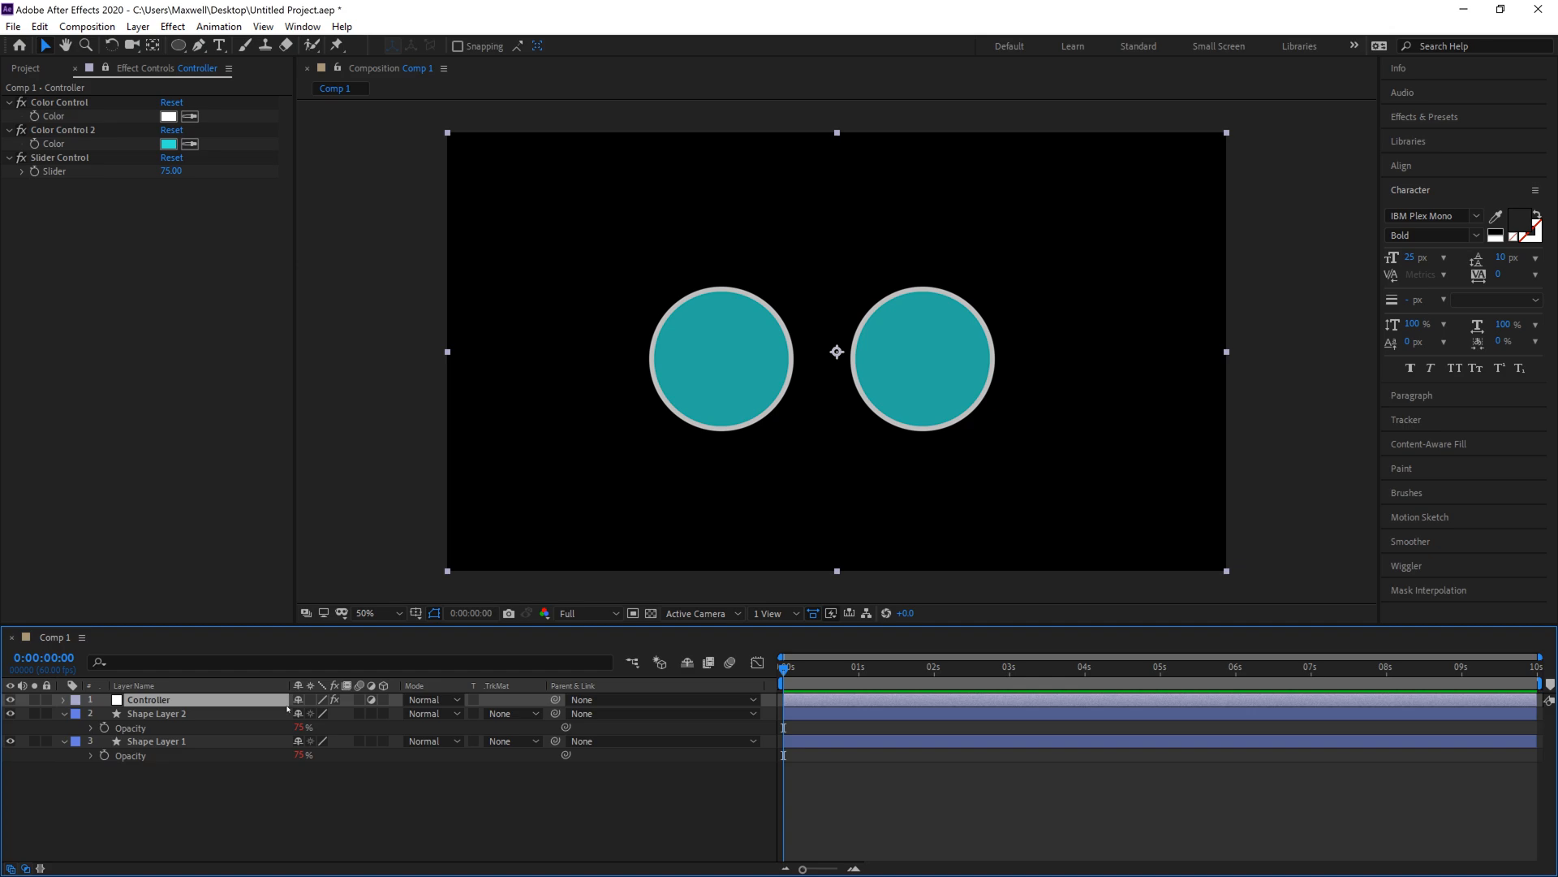